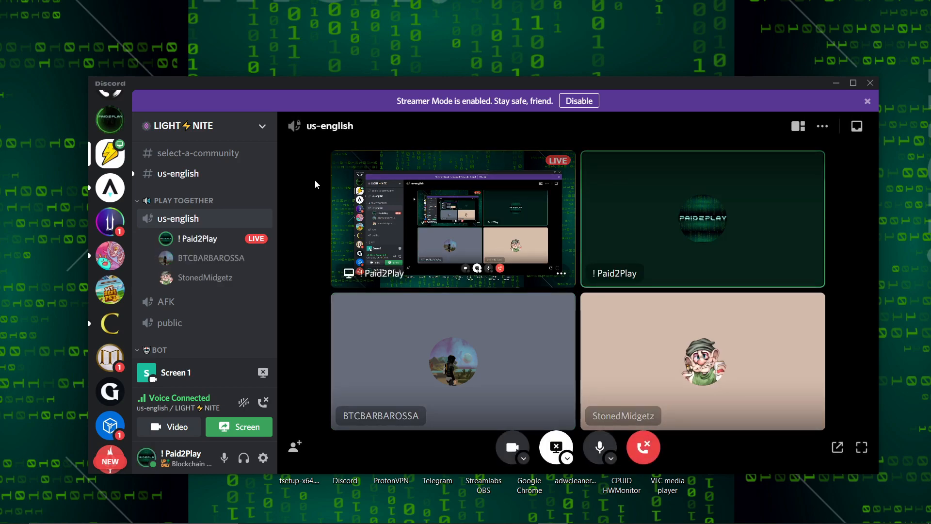
pyautogui.moveTo(285, 202)
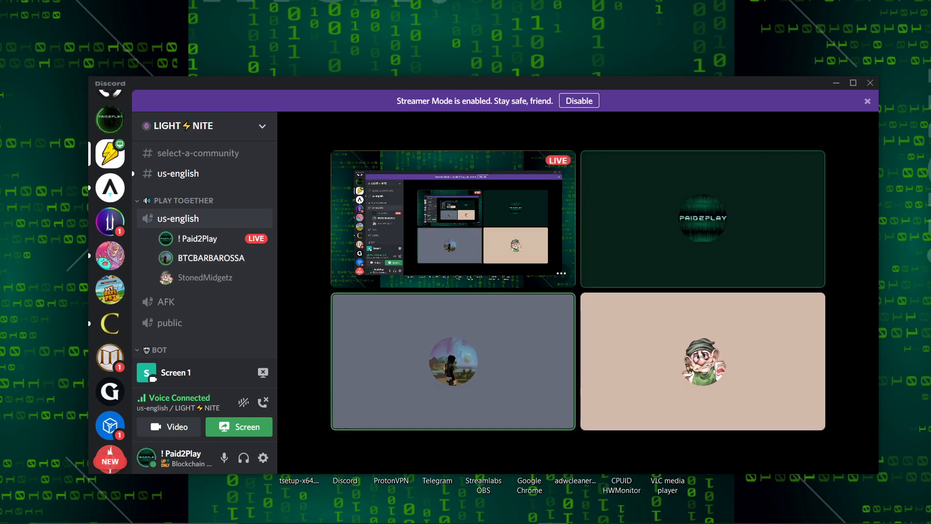
pyautogui.moveTo(264, 219)
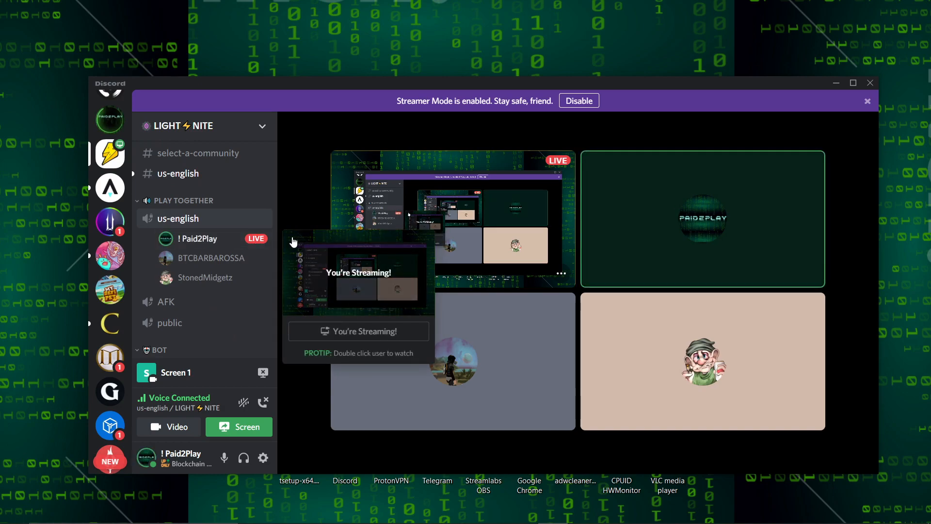
pyautogui.moveTo(274, 241)
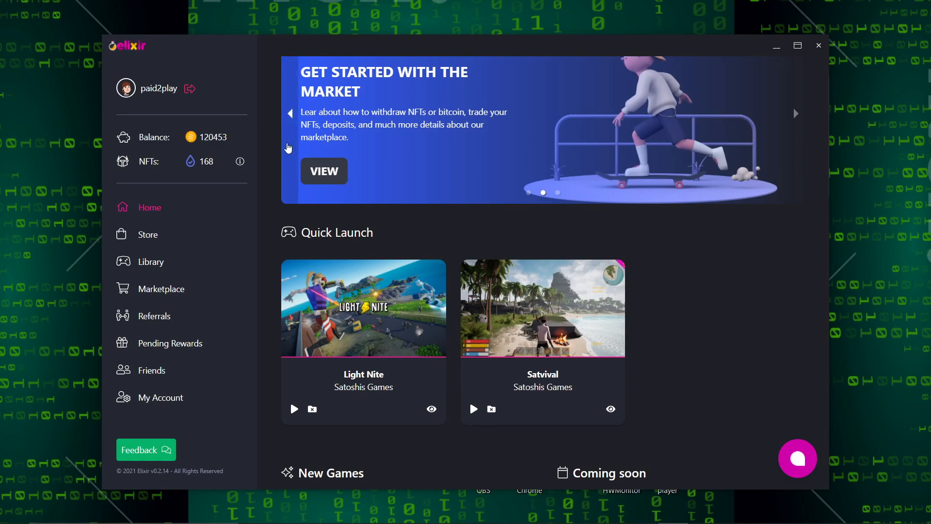
pyautogui.moveTo(262, 99)
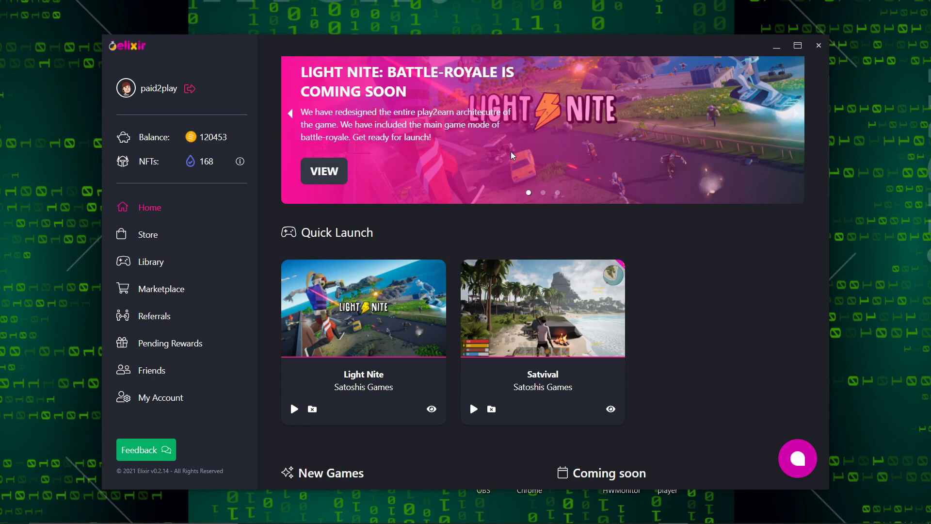
# - Scroll Home down to the New Games and Coming soon listings and maximize the launcher window
pyautogui.scroll(-3)
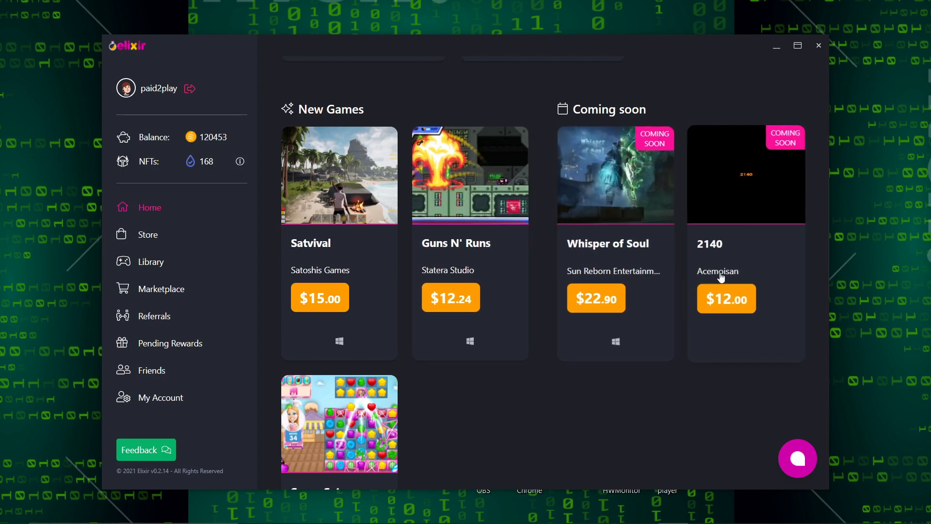
pyautogui.scroll(-3)
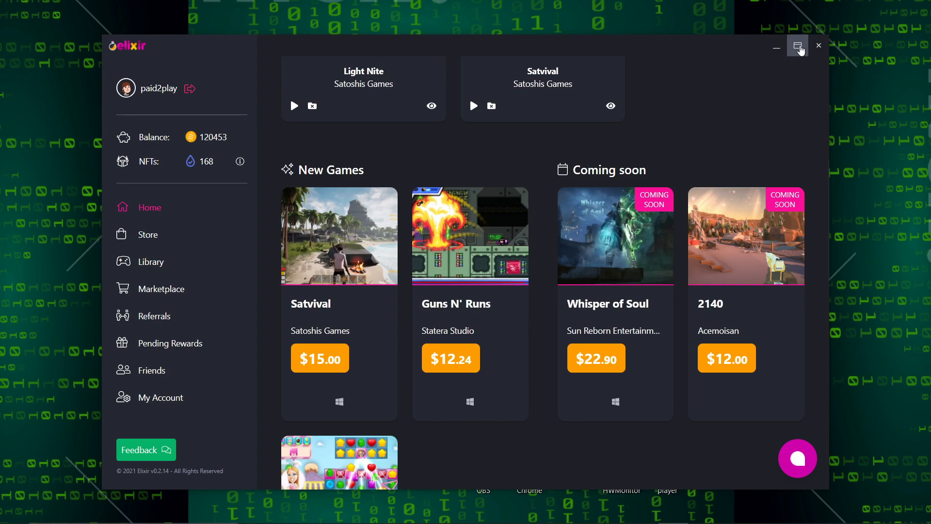
pyautogui.click(797, 46)
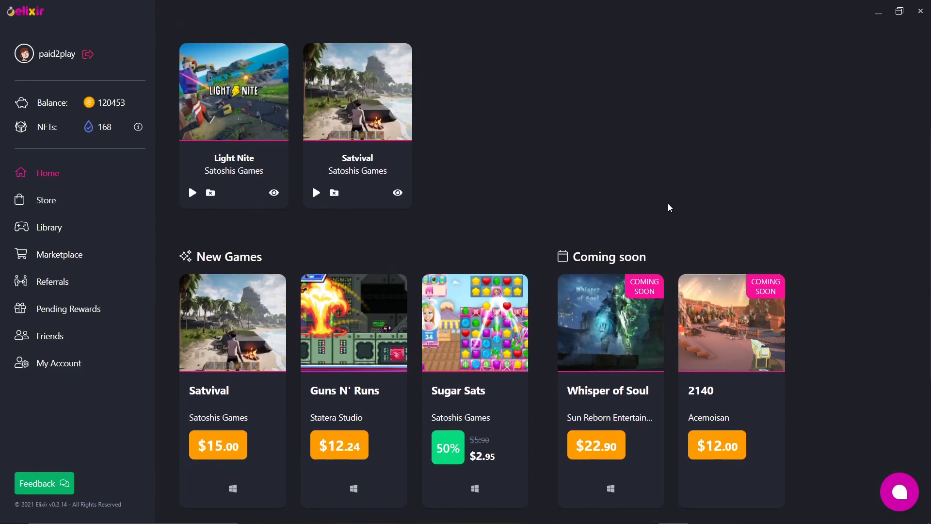
pyautogui.scroll(-3)
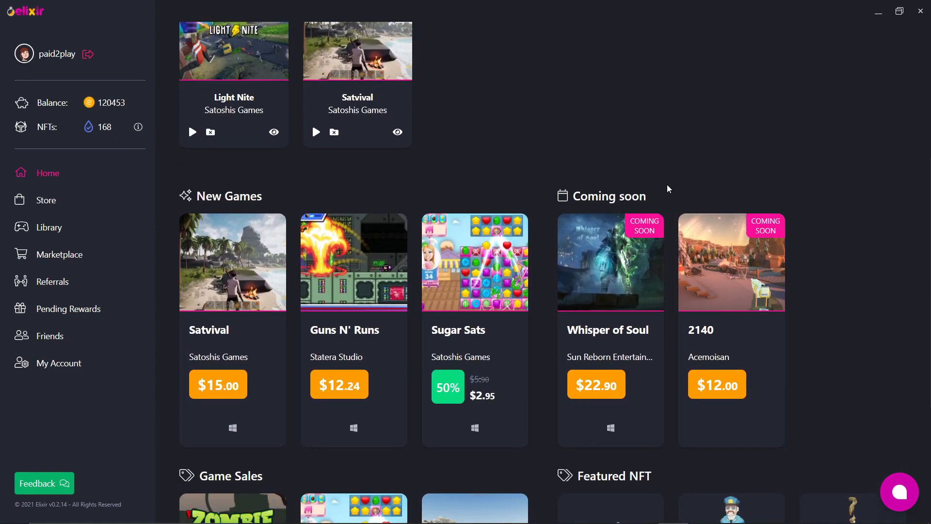
pyautogui.moveTo(667, 134)
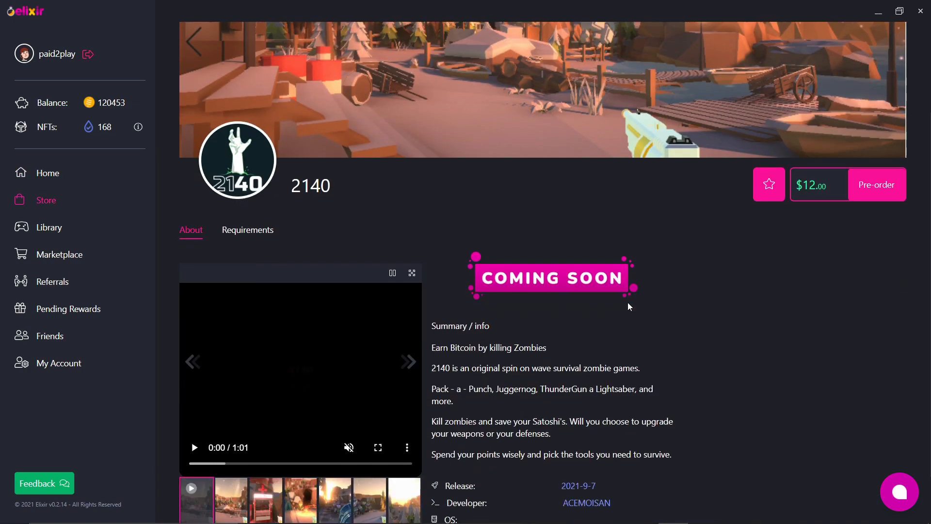
# - Flip through the 2140 store page's screenshot gallery from the trailer to the later images
pyautogui.scroll(-3)
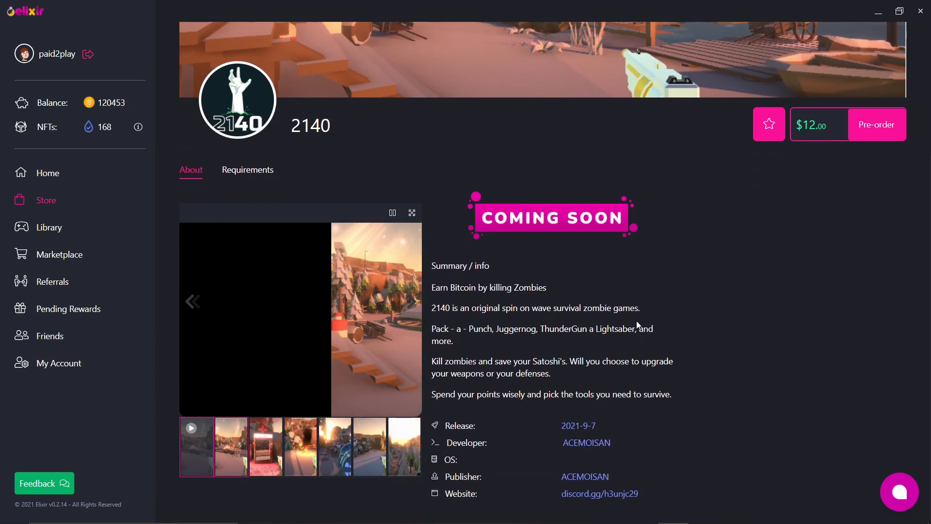
pyautogui.click(231, 446)
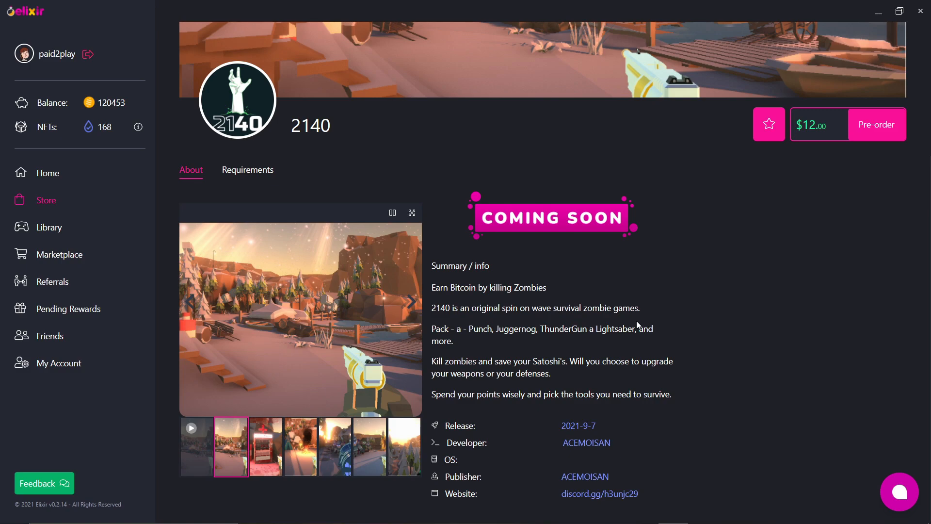
pyautogui.click(264, 446)
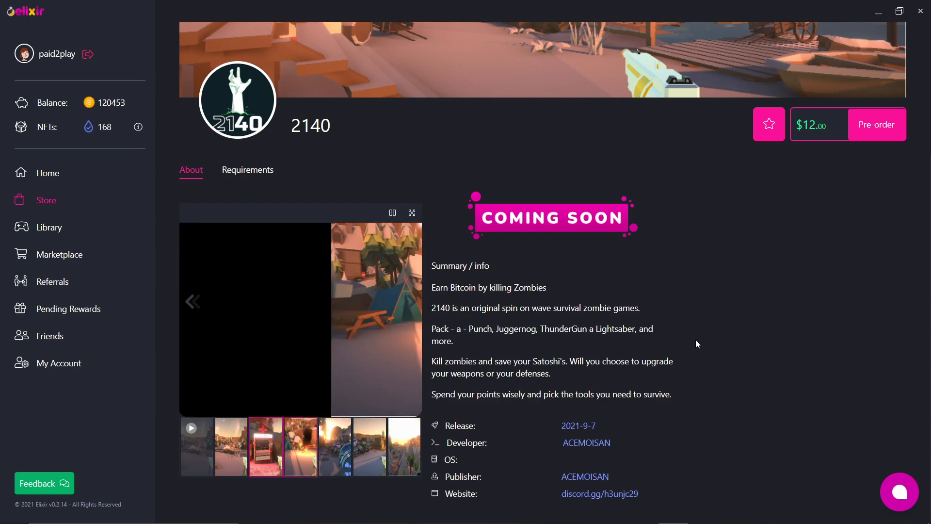
pyautogui.click(301, 446)
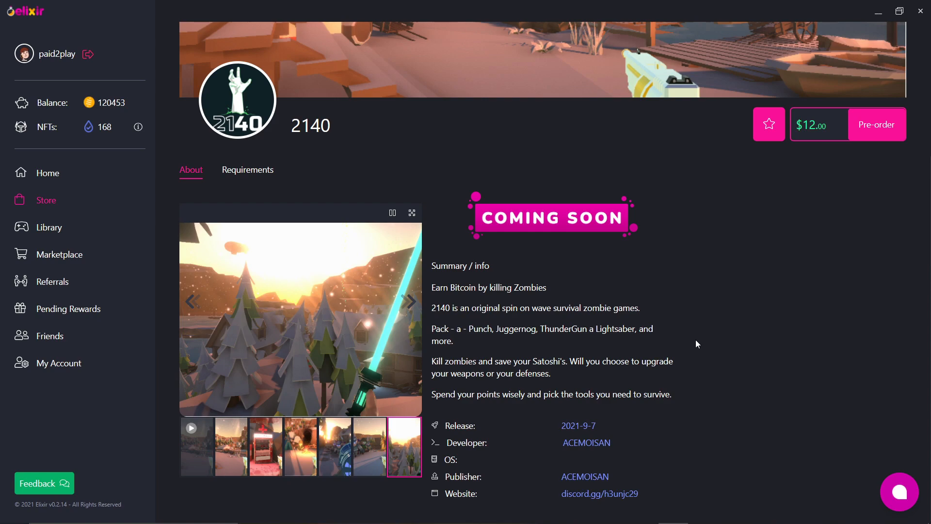
pyautogui.click(196, 446)
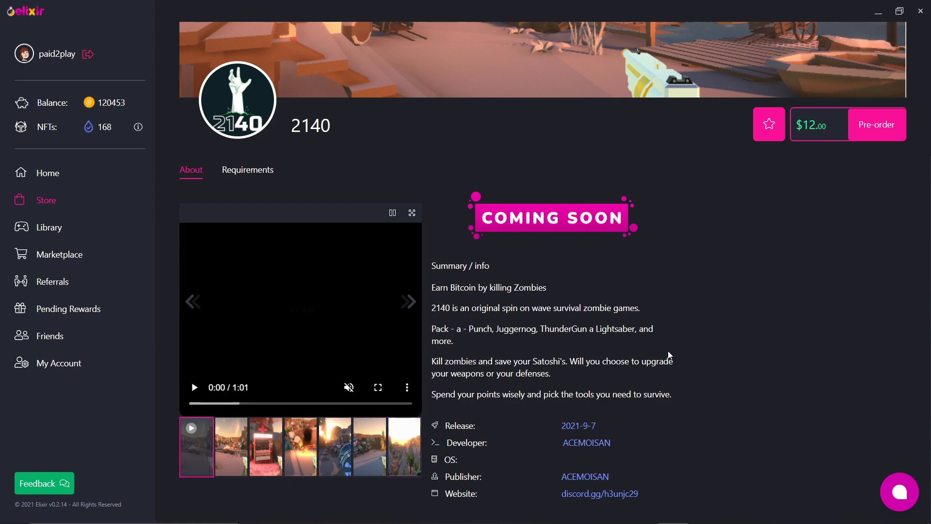
pyautogui.click(231, 446)
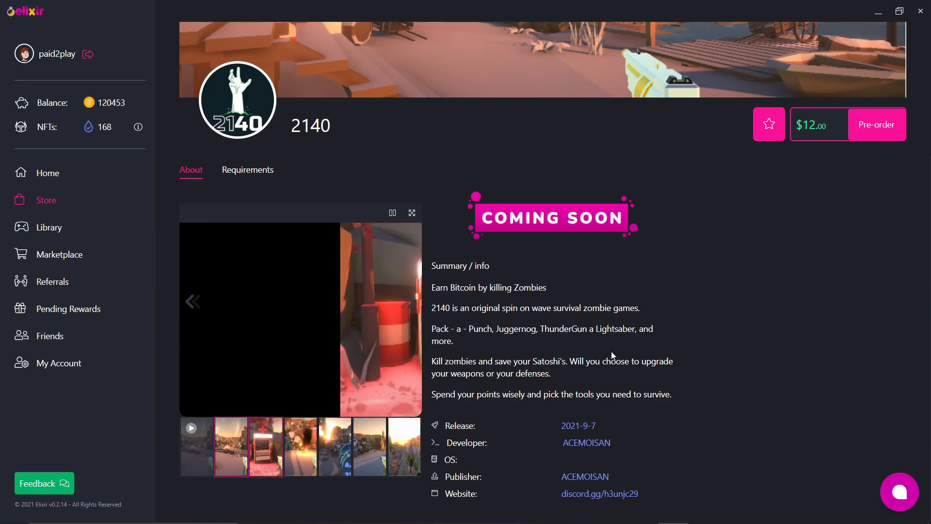
pyautogui.click(265, 446)
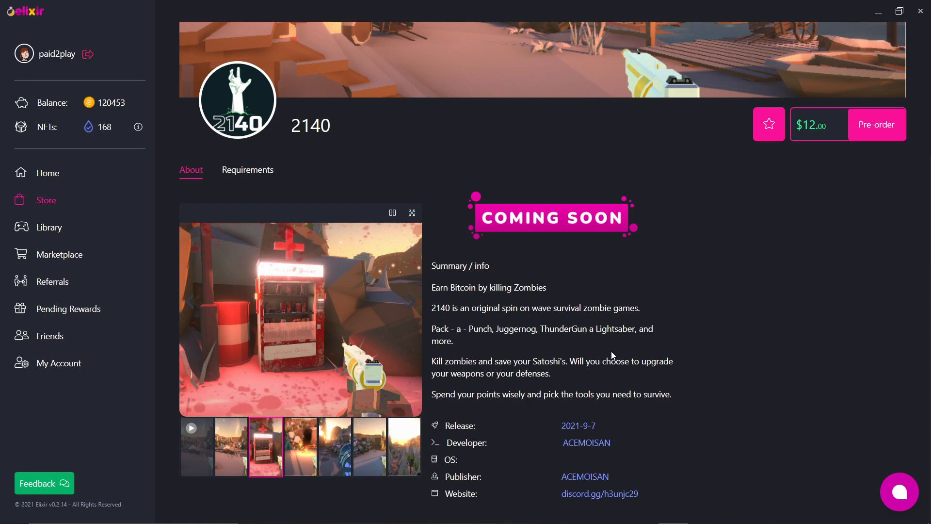
pyautogui.click(301, 447)
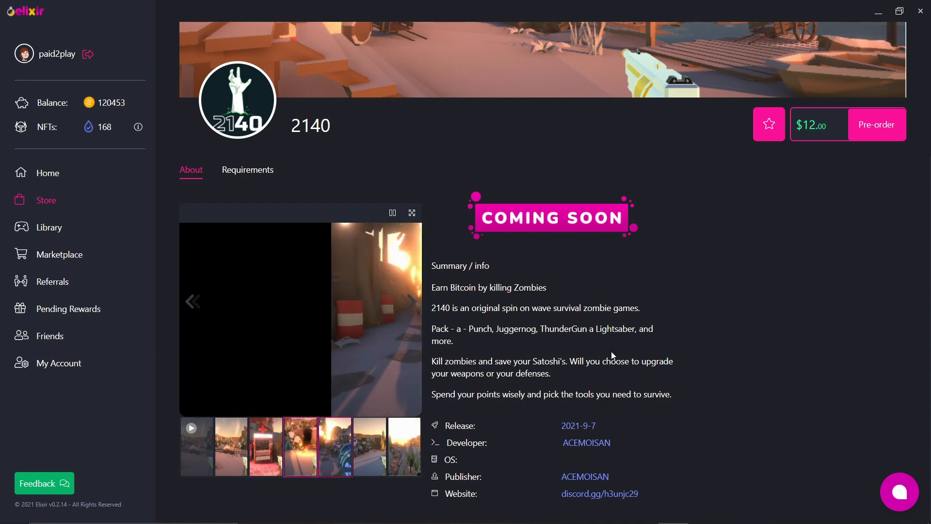
pyautogui.click(334, 446)
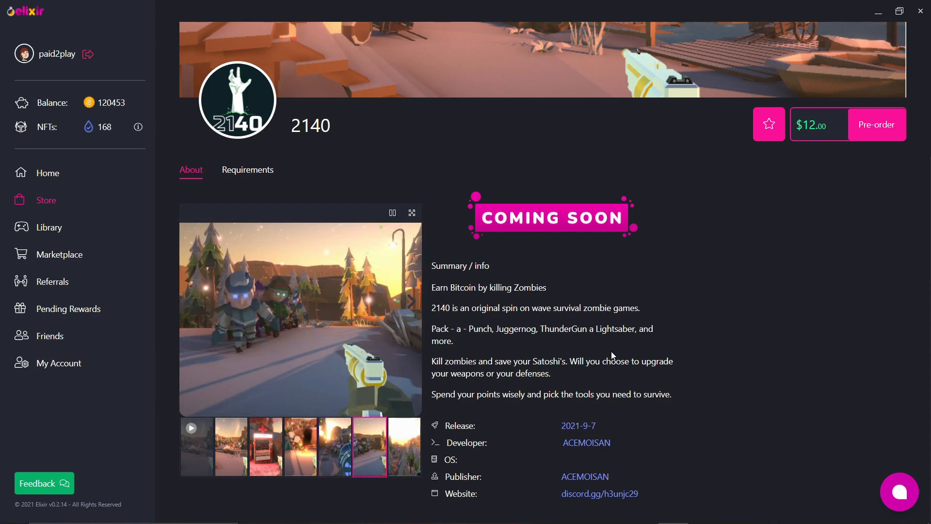
# - Cycle the 2140 gallery again through its last screenshot, back to the trailer and onward
pyautogui.click(409, 306)
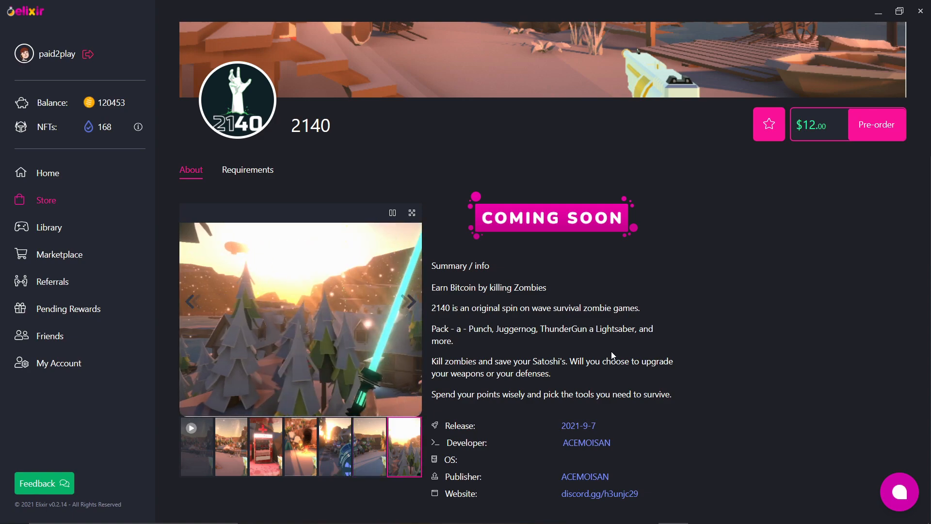
pyautogui.click(196, 446)
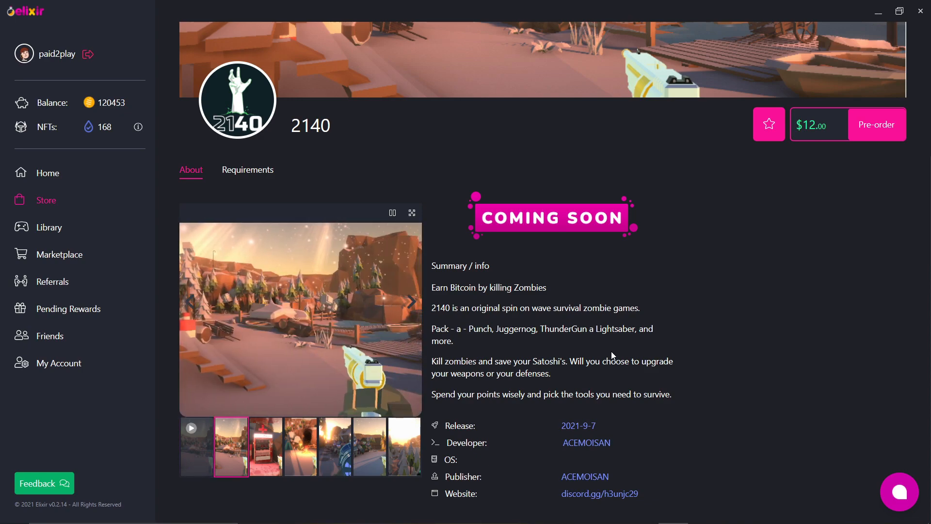
pyautogui.click(266, 446)
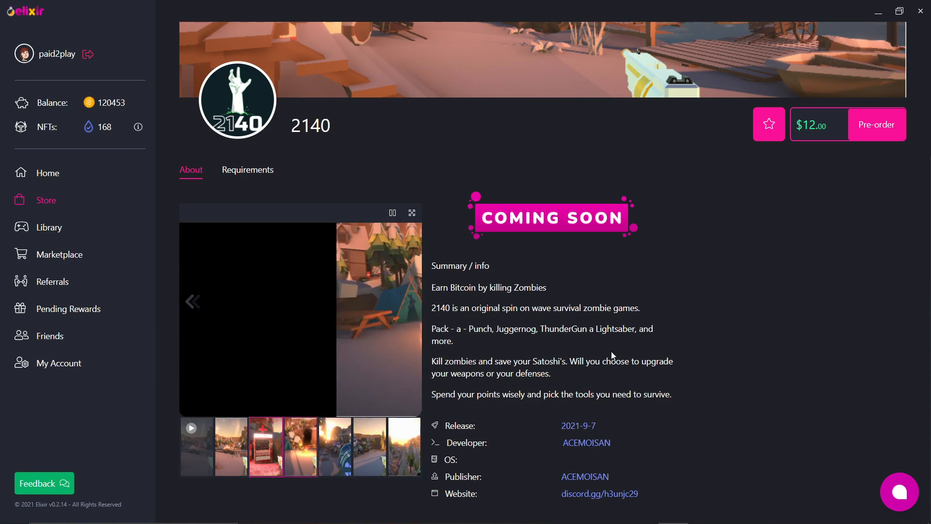
pyautogui.click(300, 446)
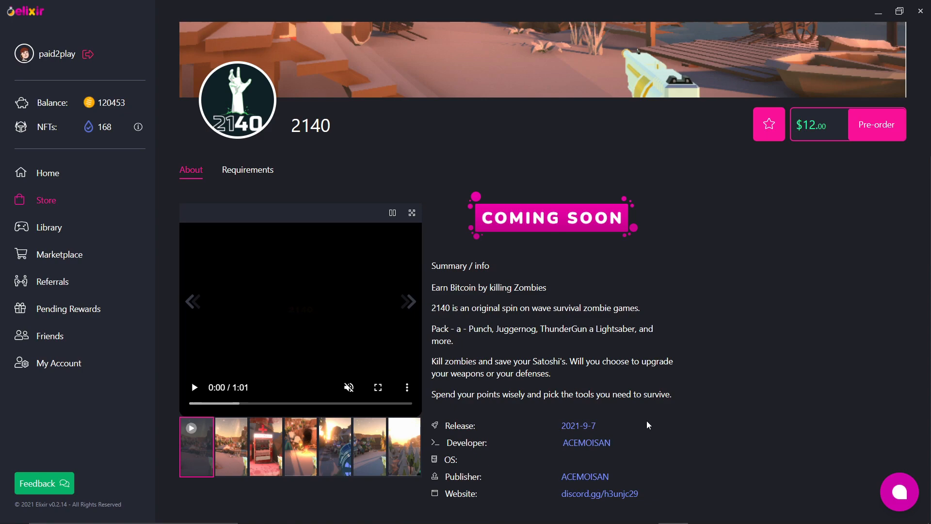
pyautogui.click(231, 446)
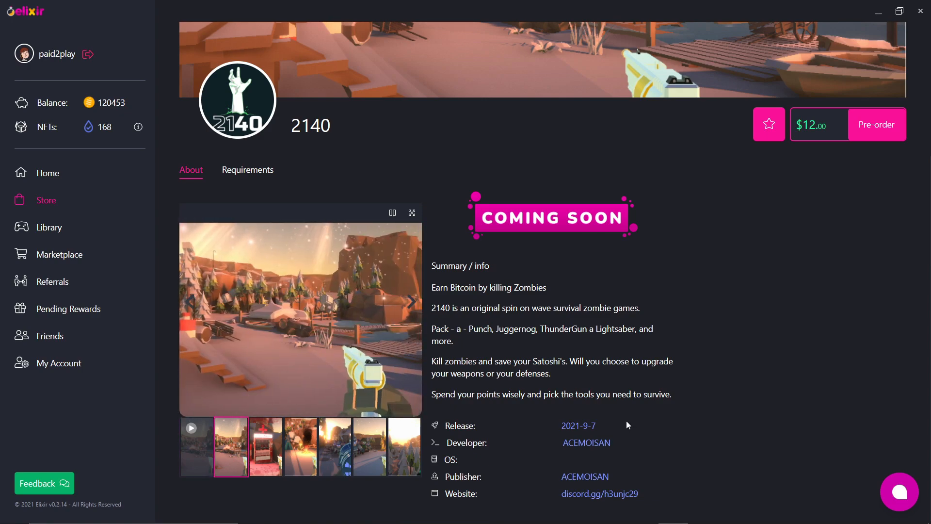
pyautogui.click(409, 315)
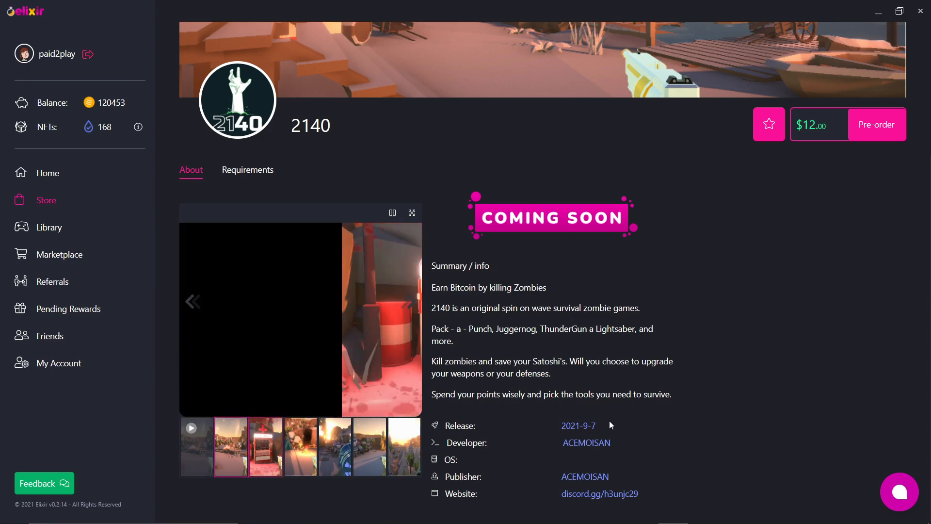
pyautogui.click(266, 446)
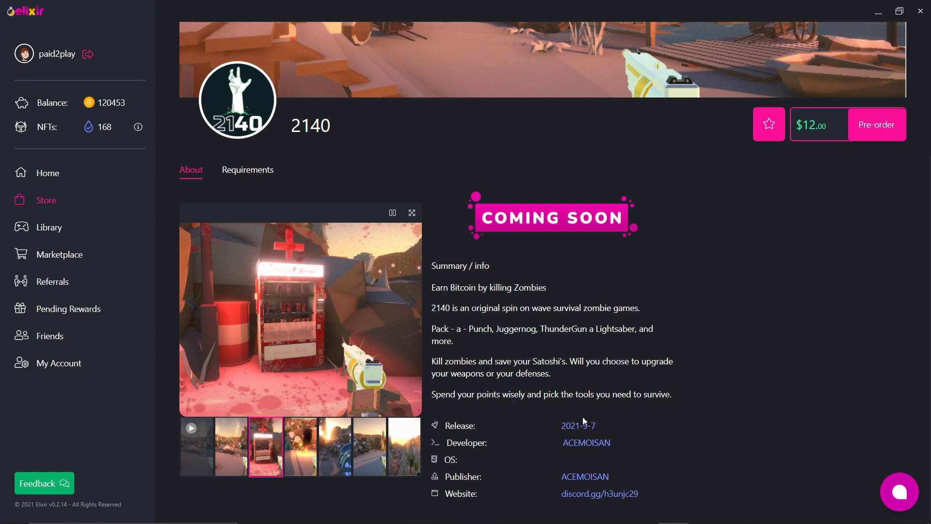
pyautogui.click(300, 446)
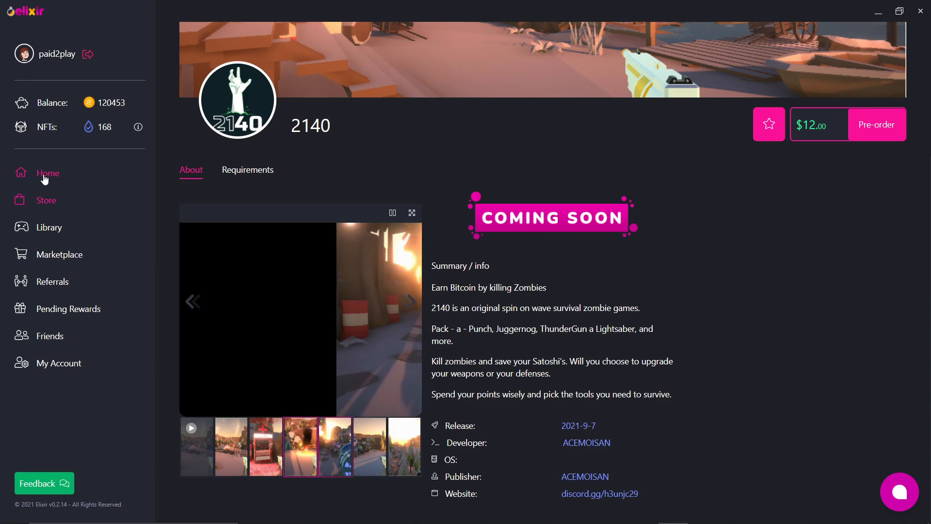
# - Return to the launcher Home page and scroll to the New Games and Coming soon rows
pyautogui.click(335, 446)
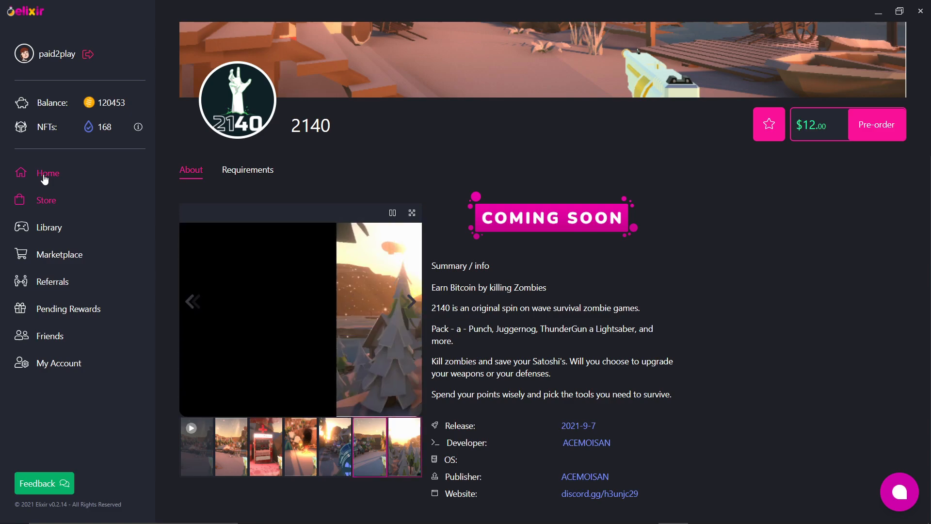
pyautogui.click(47, 173)
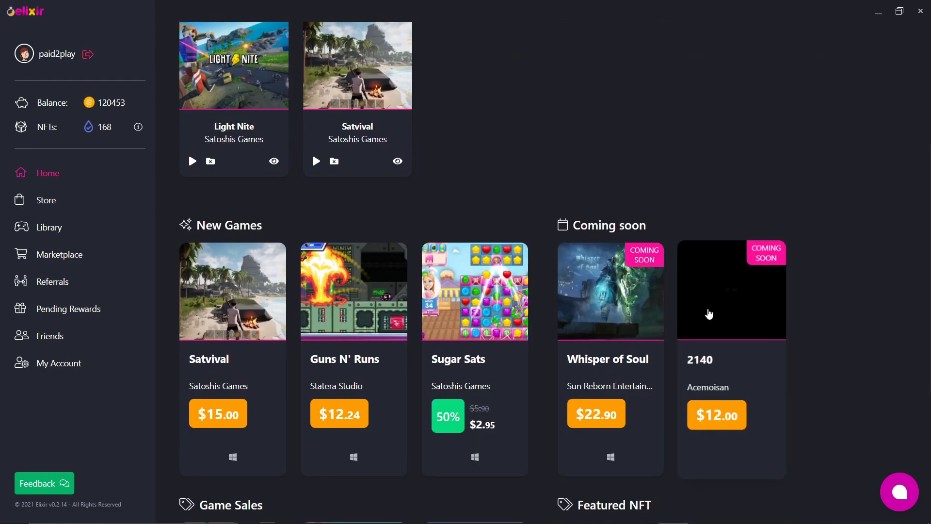
pyautogui.scroll(-3)
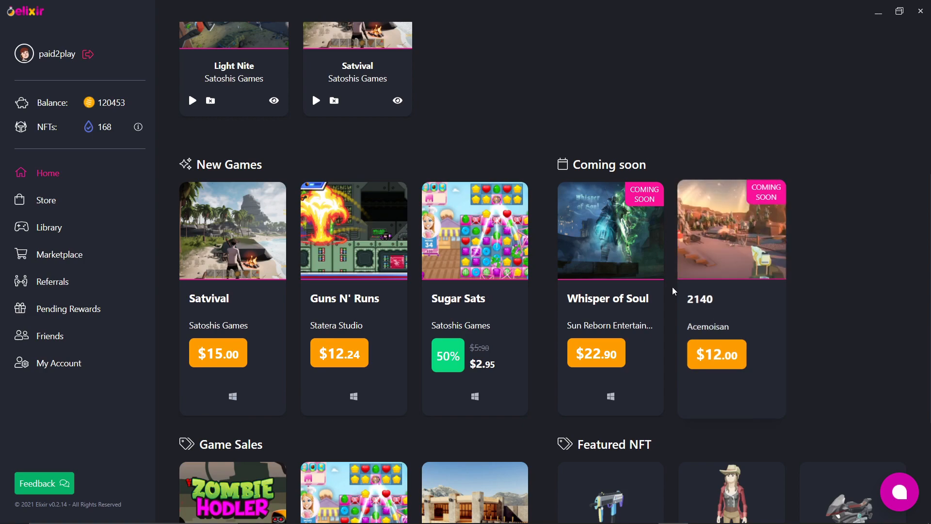
pyautogui.moveTo(660, 310)
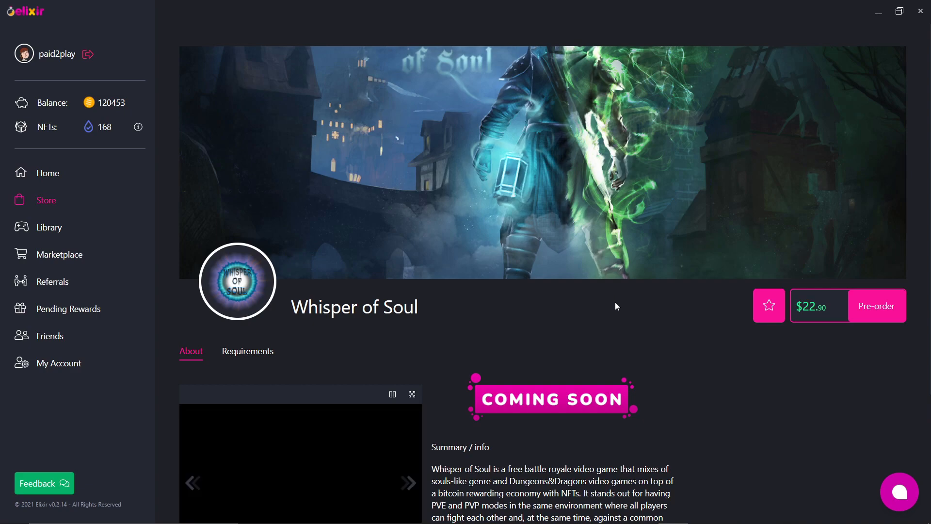
# - Load the trailer in the game's media gallery and turn on its sound
pyautogui.scroll(-3)
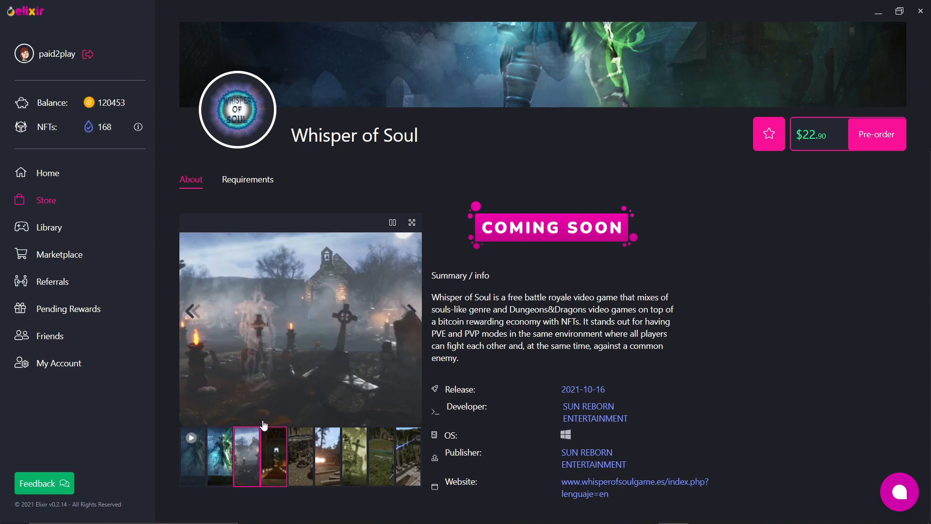
pyautogui.click(273, 457)
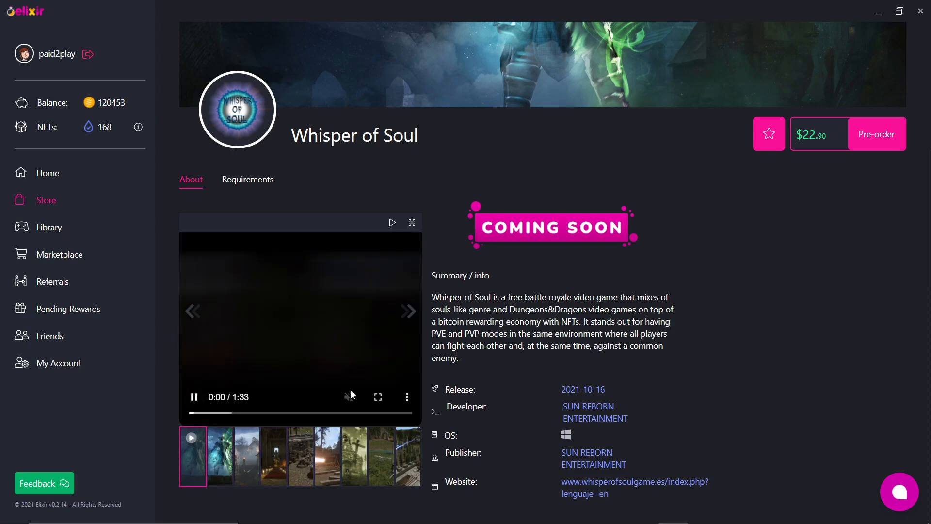
pyautogui.click(379, 396)
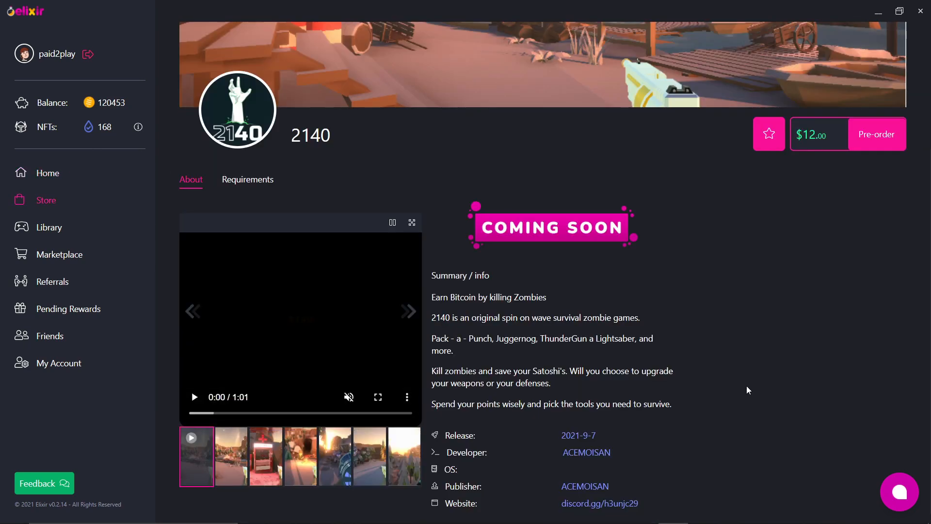
# - Play the 2140 trailer through to its Pre-order Now ending at 1:01
pyautogui.click(194, 397)
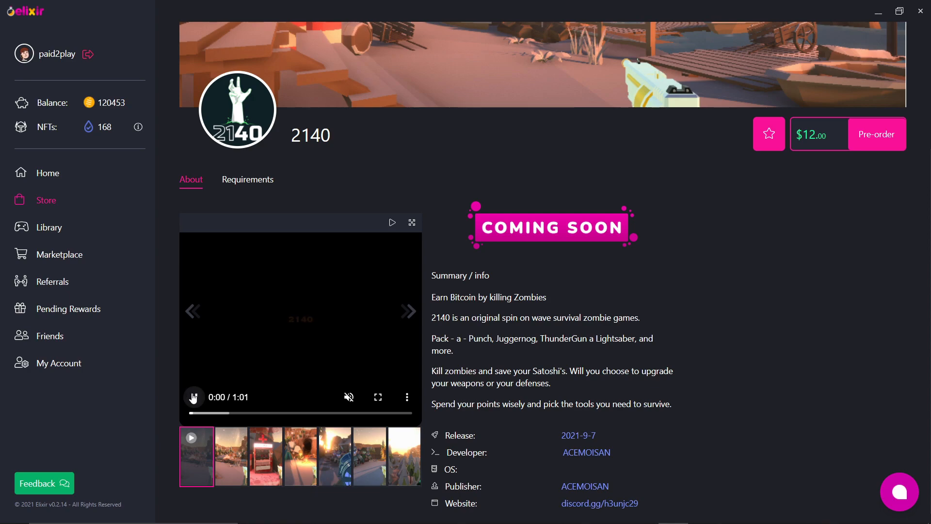
pyautogui.click(194, 398)
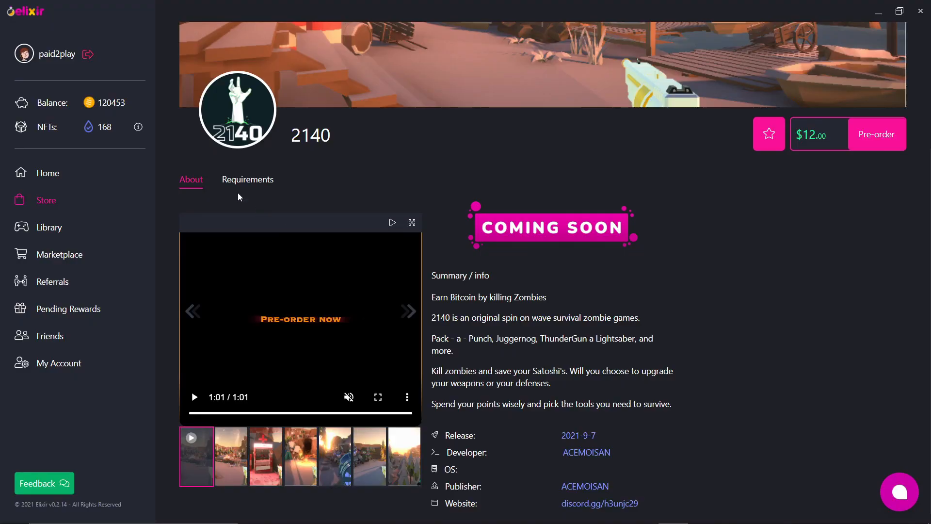
pyautogui.moveTo(42, 253)
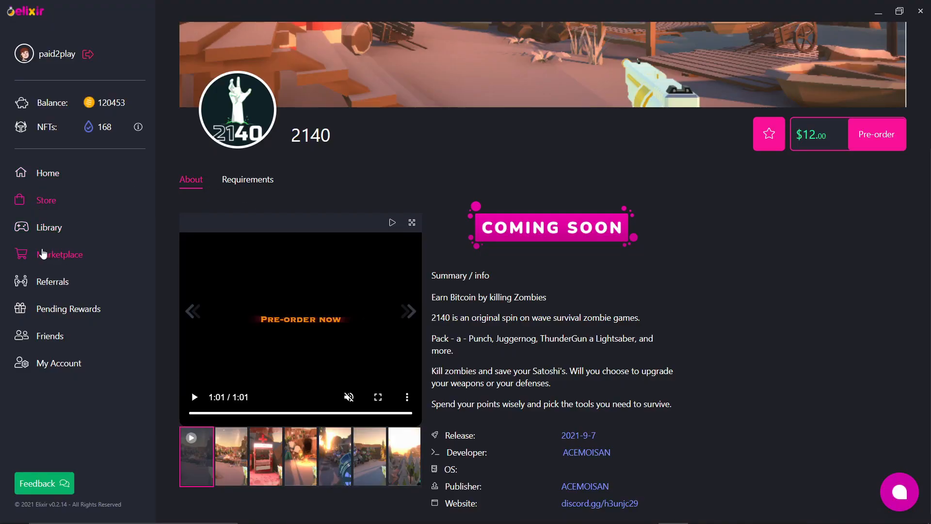
# - Open the Marketplace, maximize the Elixir Market window and browse its Home page with the 120453 SATs balance
pyautogui.click(59, 254)
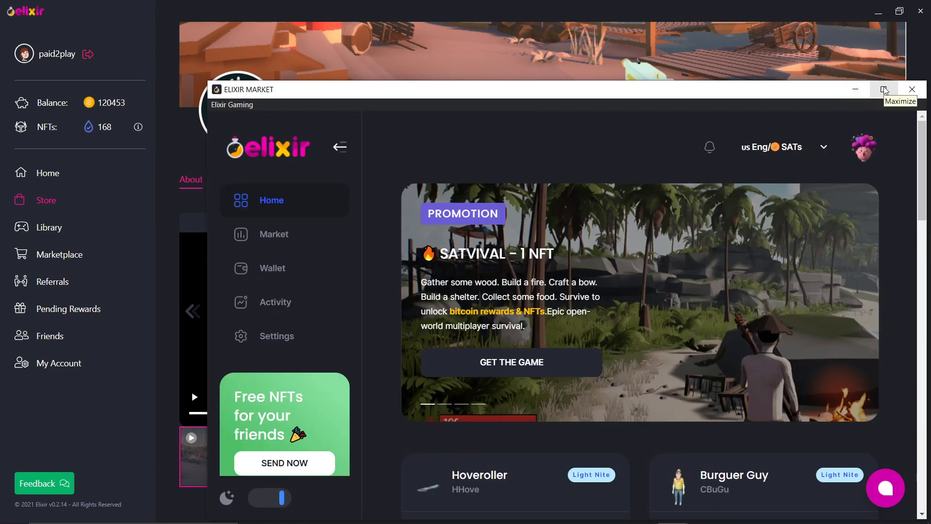
pyautogui.click(884, 88)
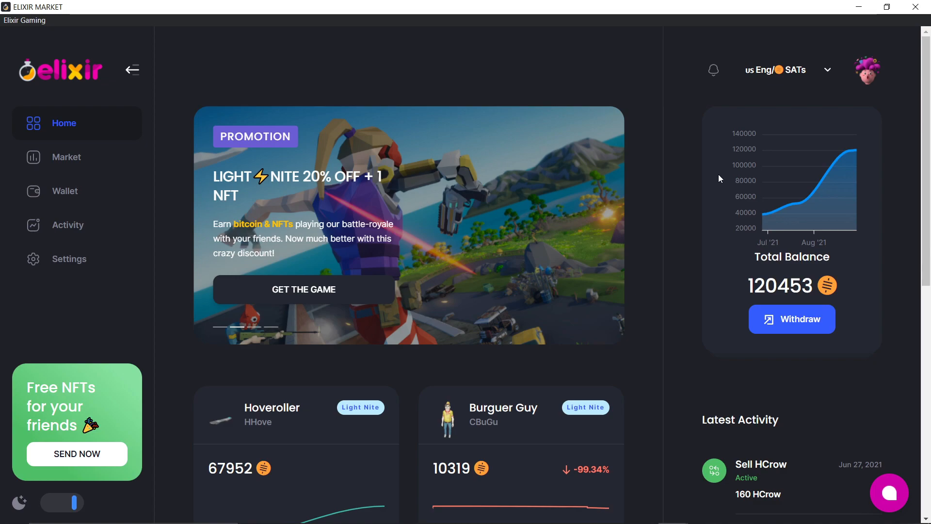
pyautogui.scroll(-3)
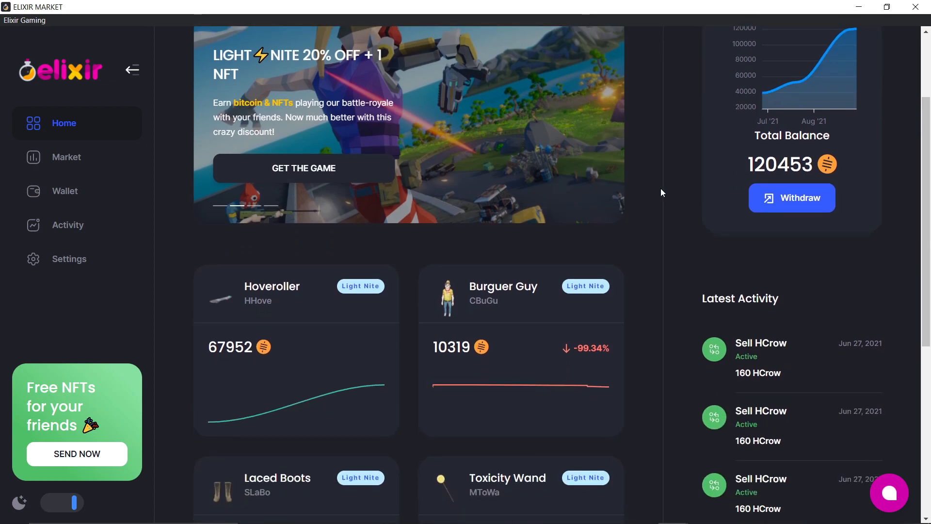
pyautogui.scroll(3)
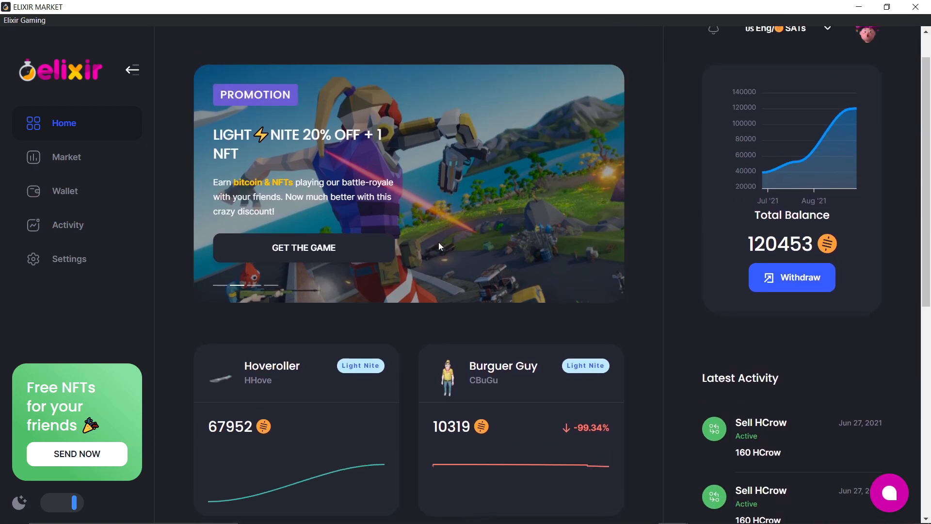
pyautogui.scroll(-3)
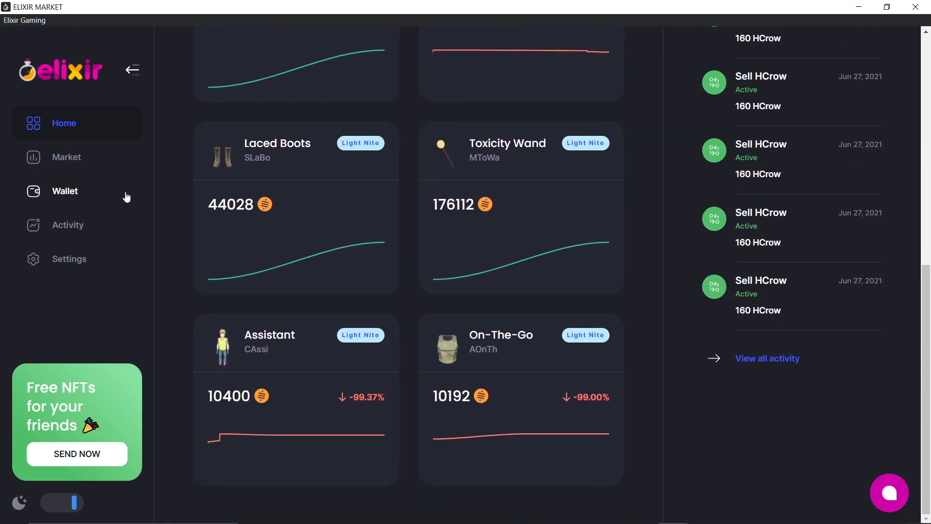
pyautogui.scroll(3)
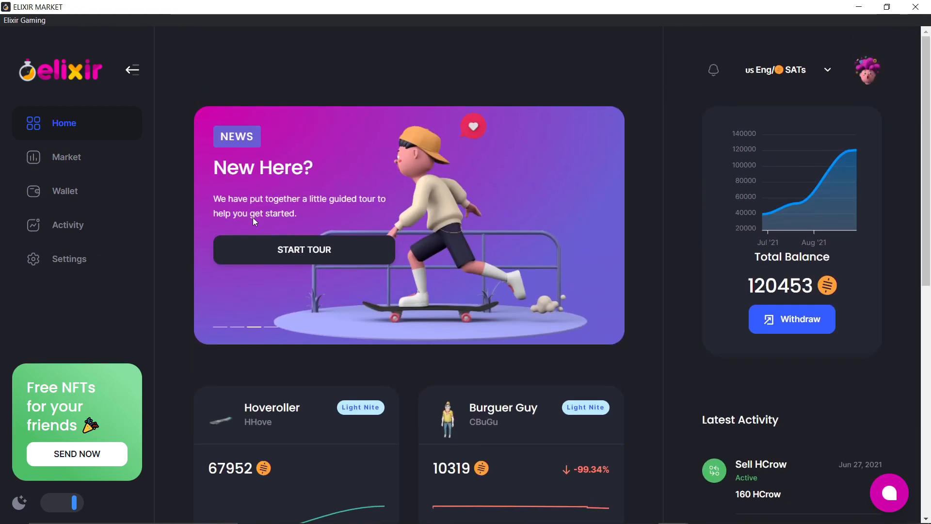
pyautogui.scroll(-3)
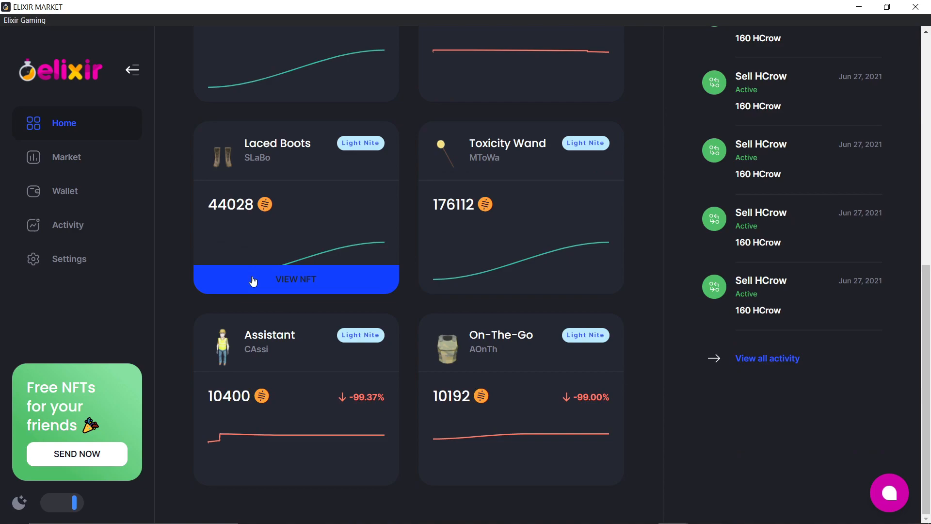
pyautogui.moveTo(273, 402)
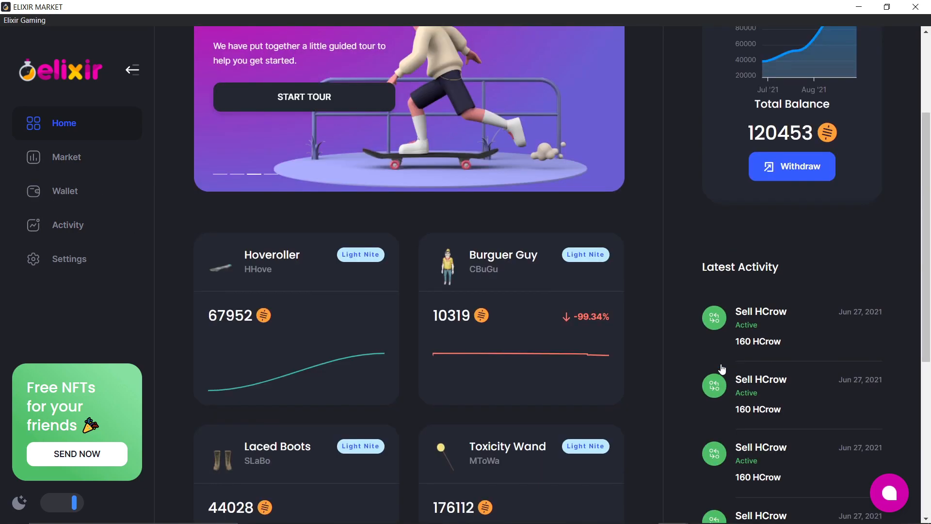
pyautogui.scroll(3)
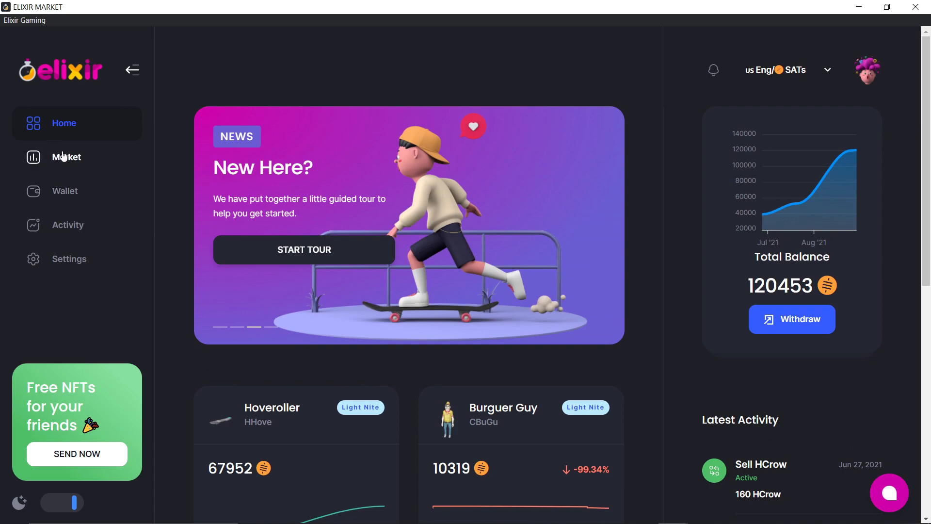
# - Go to the Market page and scroll through its categories and NFT price listings under My NFTs
pyautogui.click(66, 157)
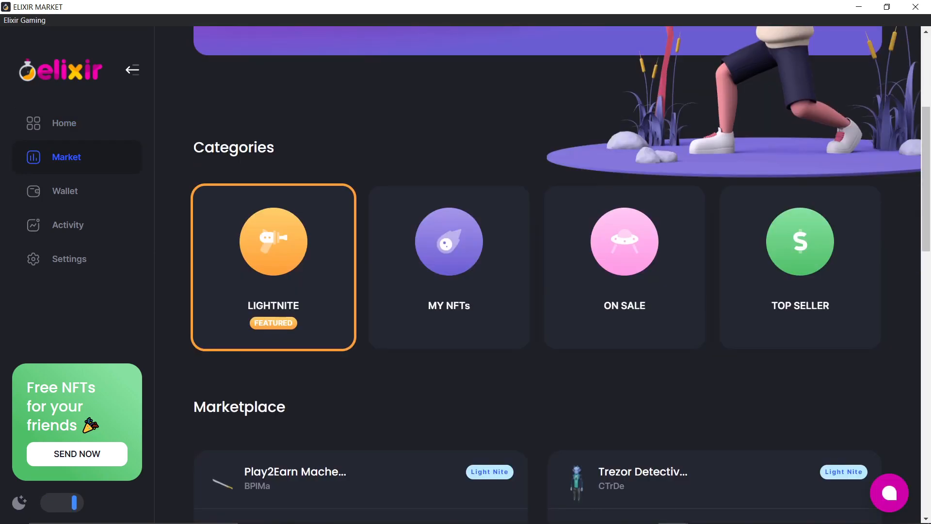
pyautogui.scroll(-3)
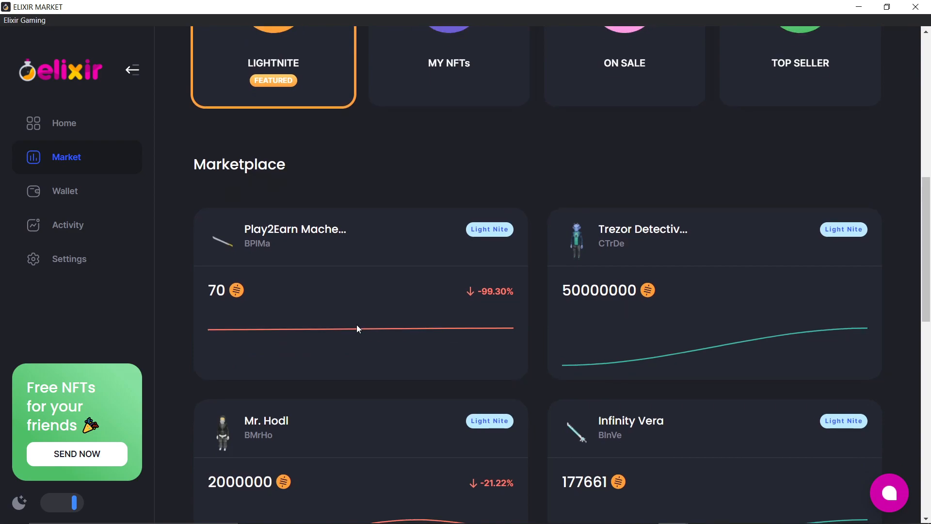
pyautogui.scroll(-3)
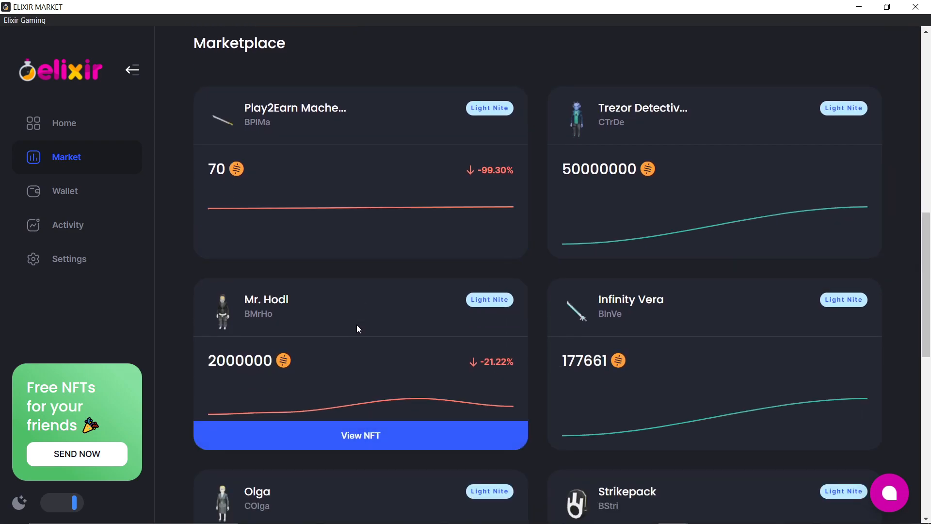
pyautogui.scroll(-3)
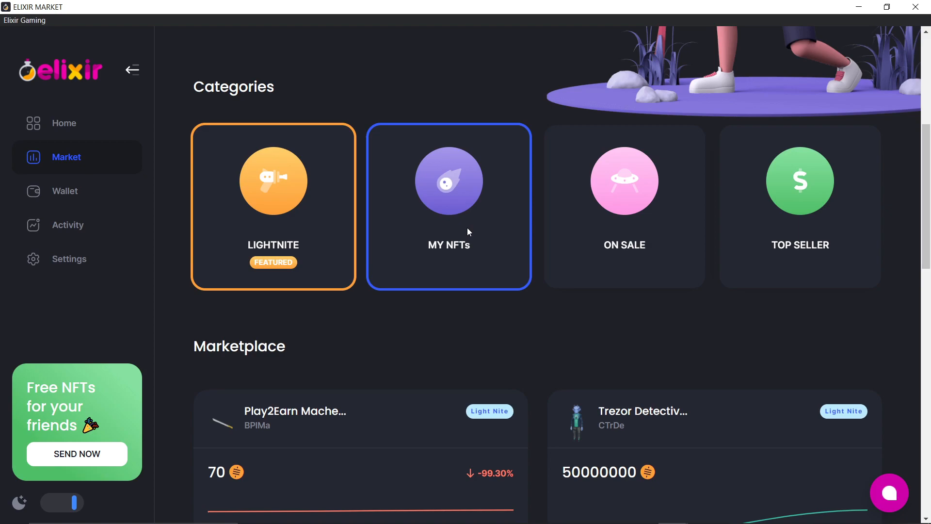
pyautogui.moveTo(470, 233)
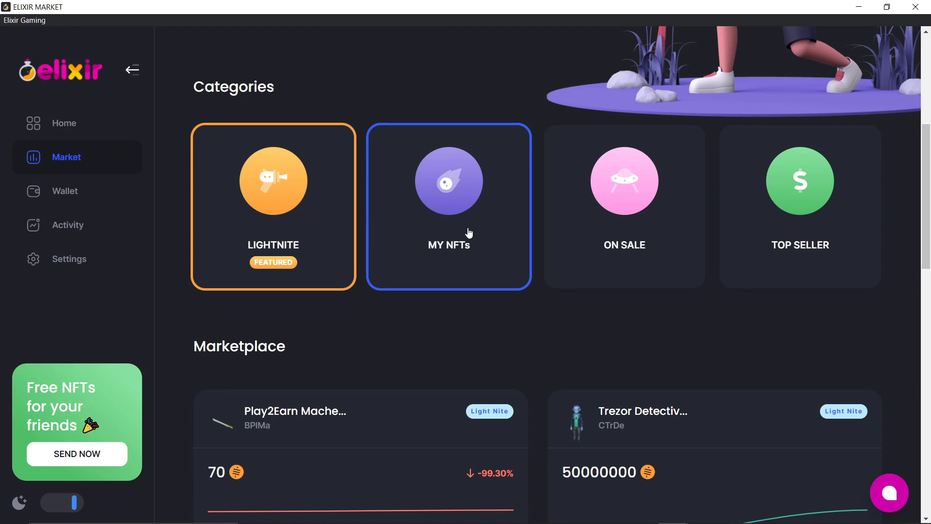
pyautogui.moveTo(467, 234)
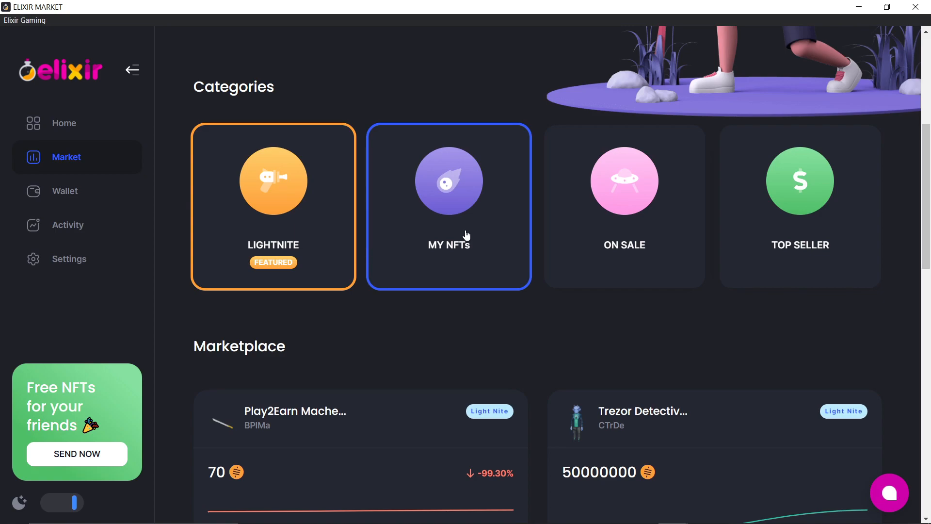
pyautogui.scroll(-3)
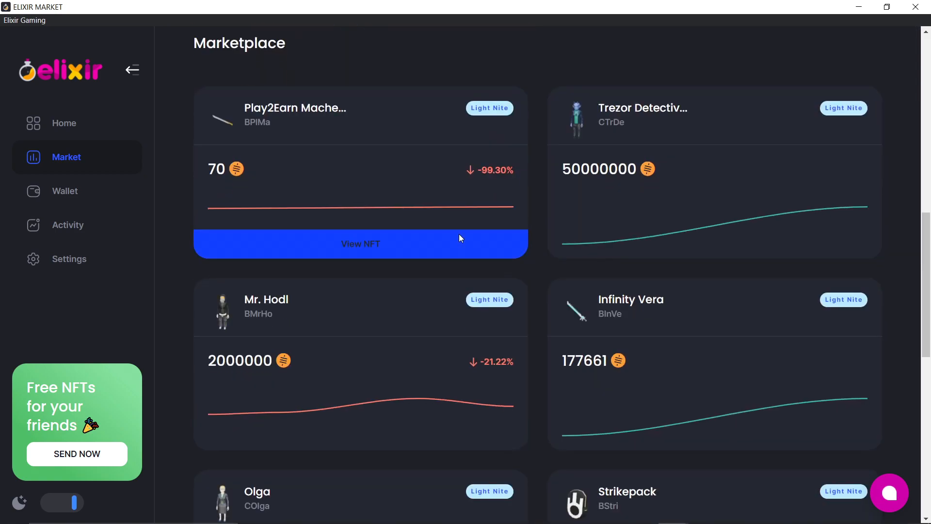
pyautogui.scroll(3)
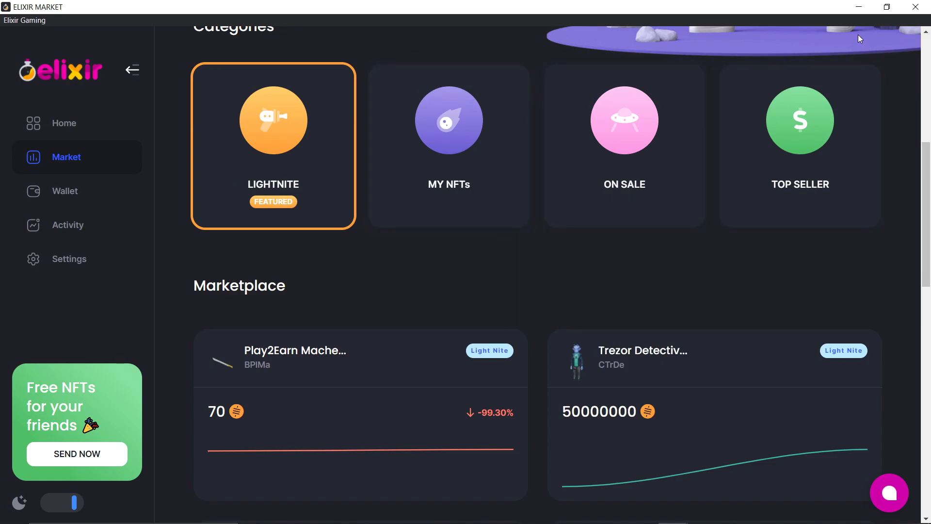
pyautogui.moveTo(820, 33)
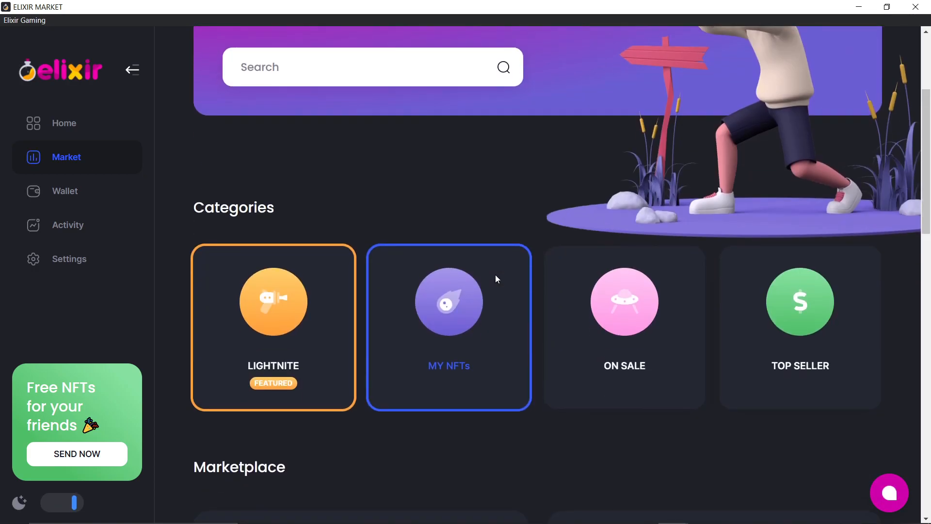
# - Browse the My NFTs listings, then filter the Market to Top Seller and return to the search banner
pyautogui.scroll(-3)
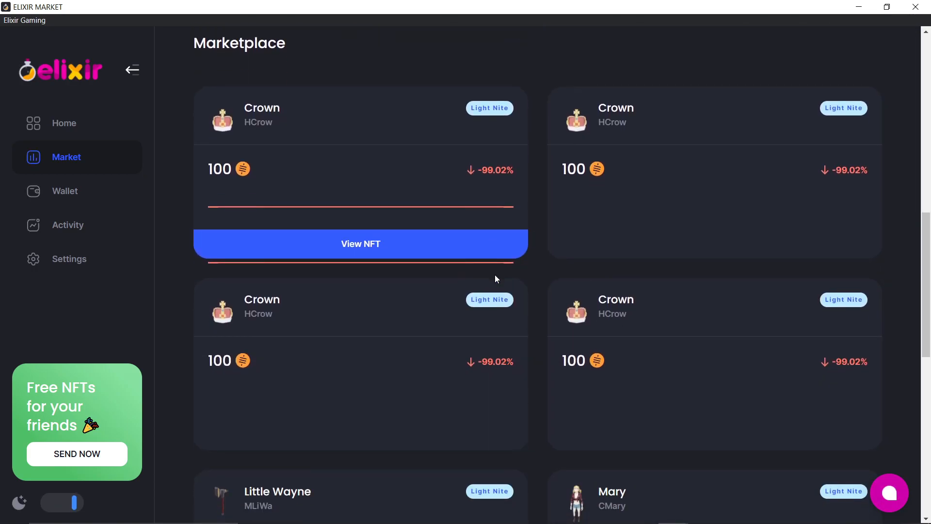
pyautogui.scroll(-3)
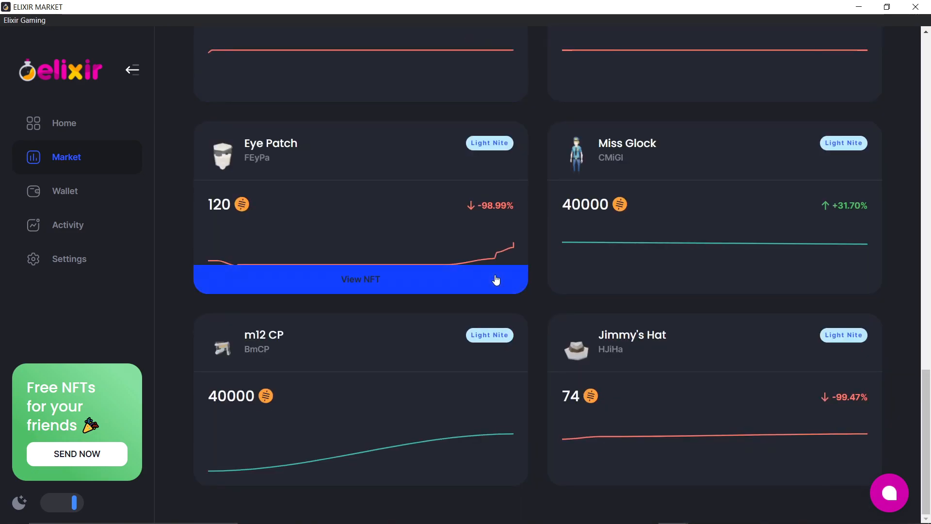
pyautogui.scroll(3)
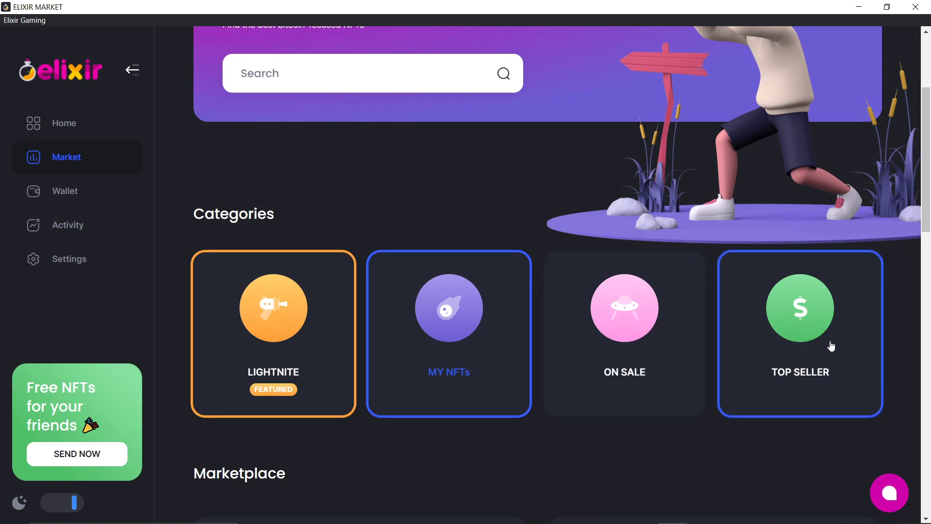
pyautogui.scroll(3)
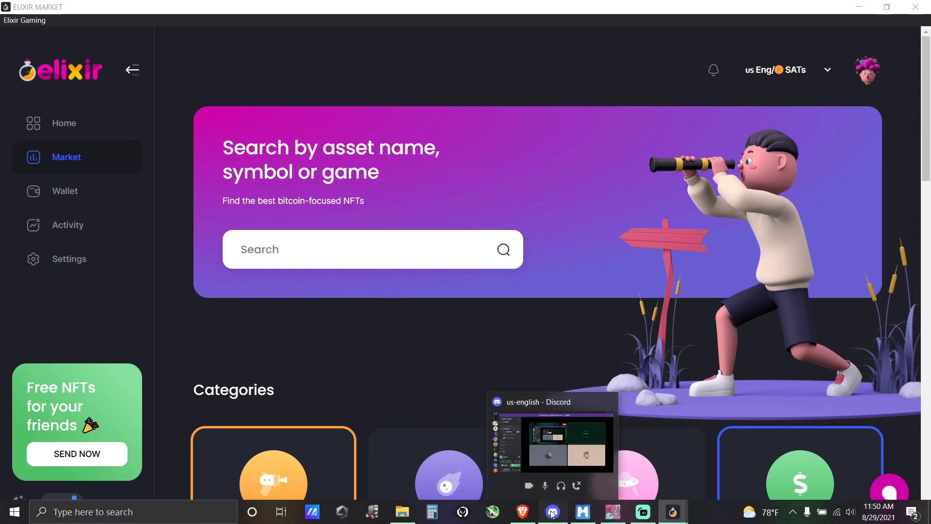
pyautogui.click(552, 511)
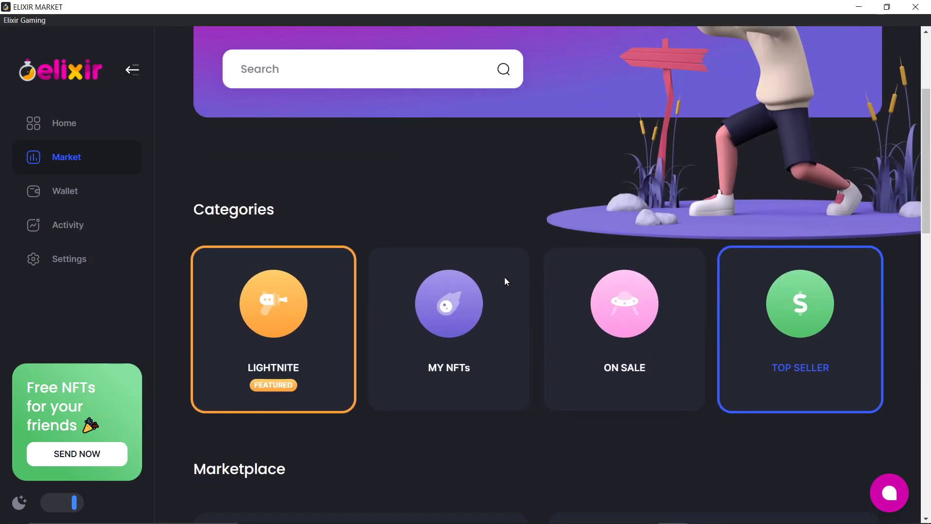
pyautogui.scroll(-3)
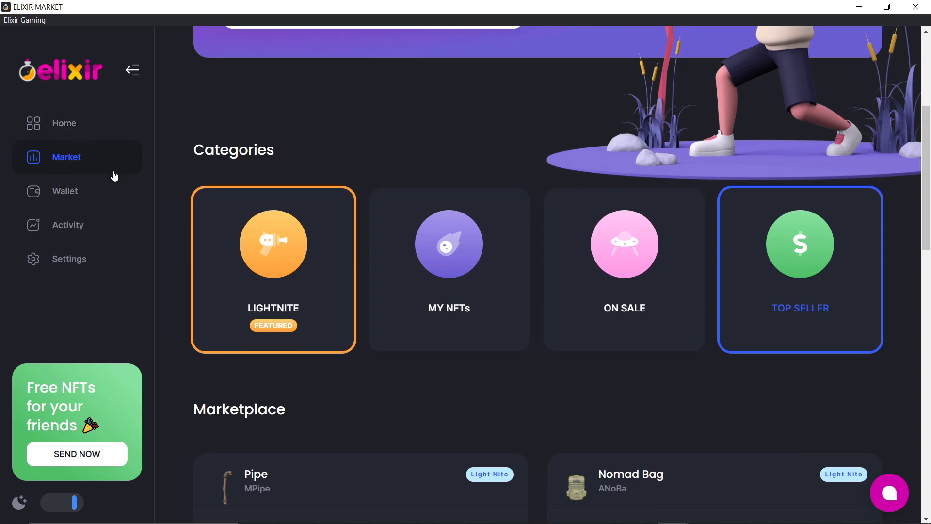
pyautogui.scroll(3)
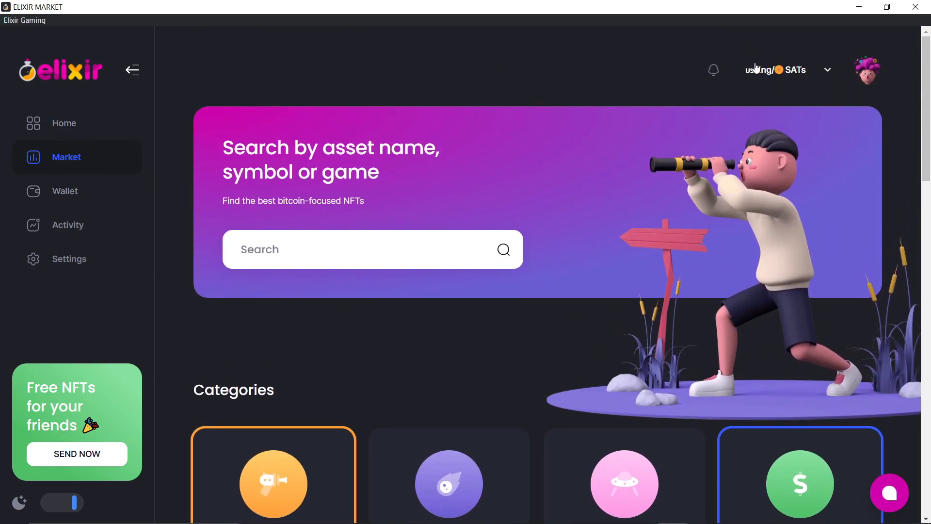
pyautogui.moveTo(74, 196)
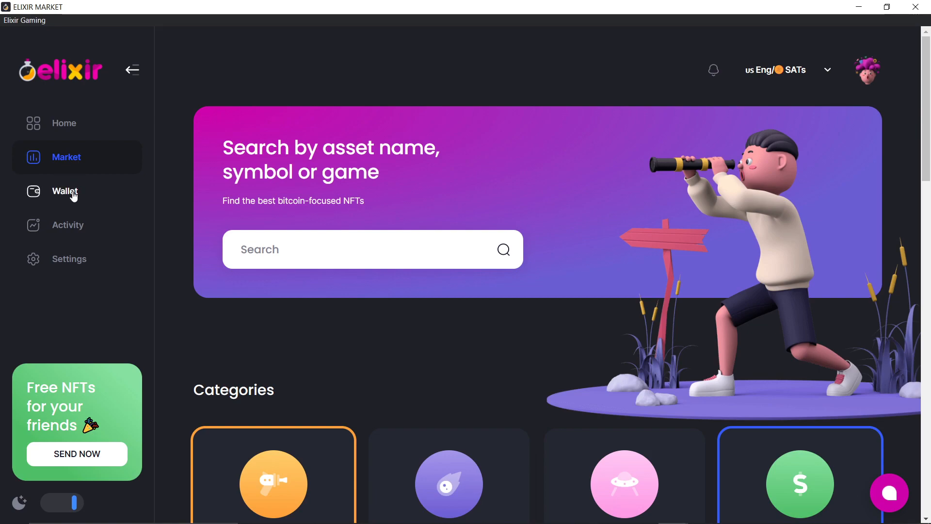
pyautogui.moveTo(72, 215)
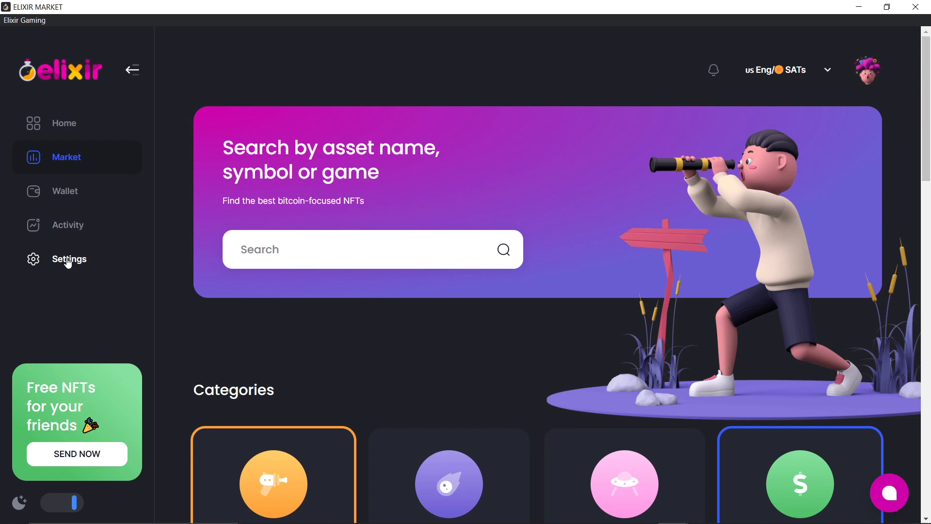
# - Glance at Account Settings, then browse the Wallet page's 120453 Bitcoin balance and 168 NFT assets
pyautogui.click(69, 258)
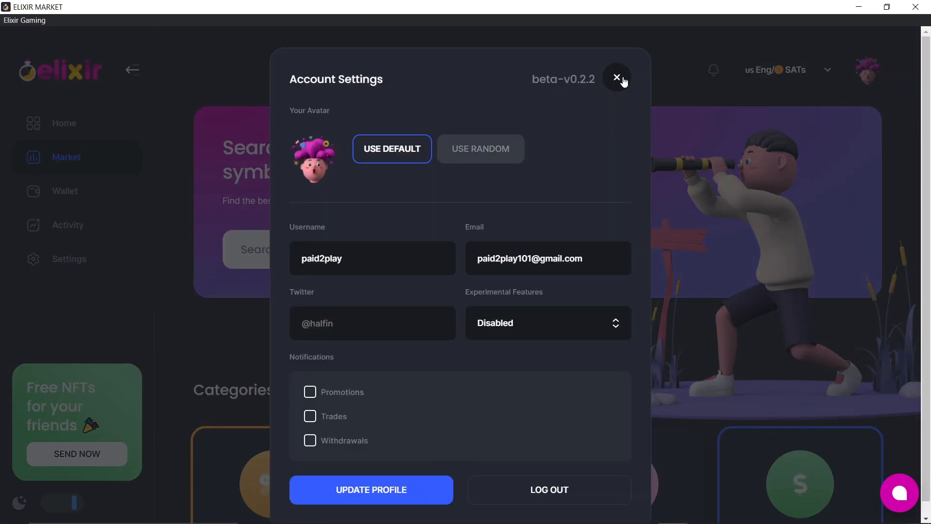
pyautogui.click(617, 77)
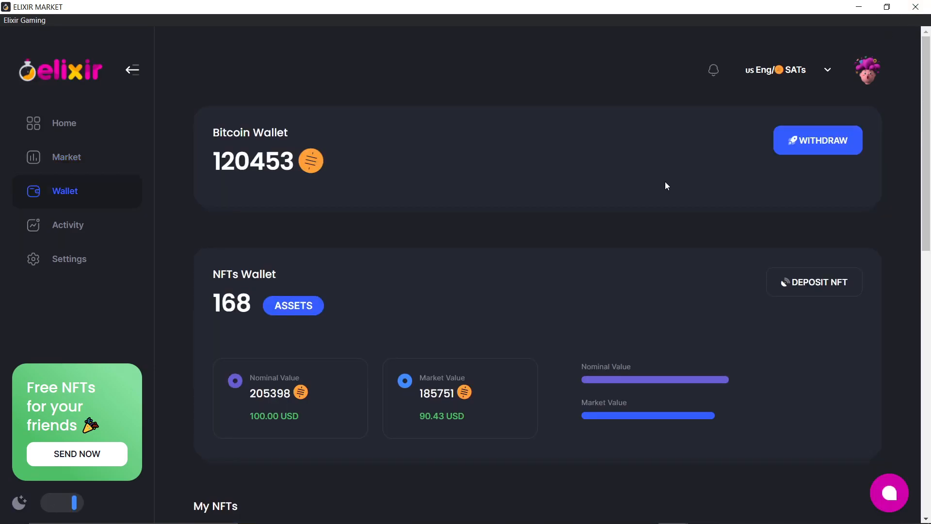
pyautogui.scroll(-3)
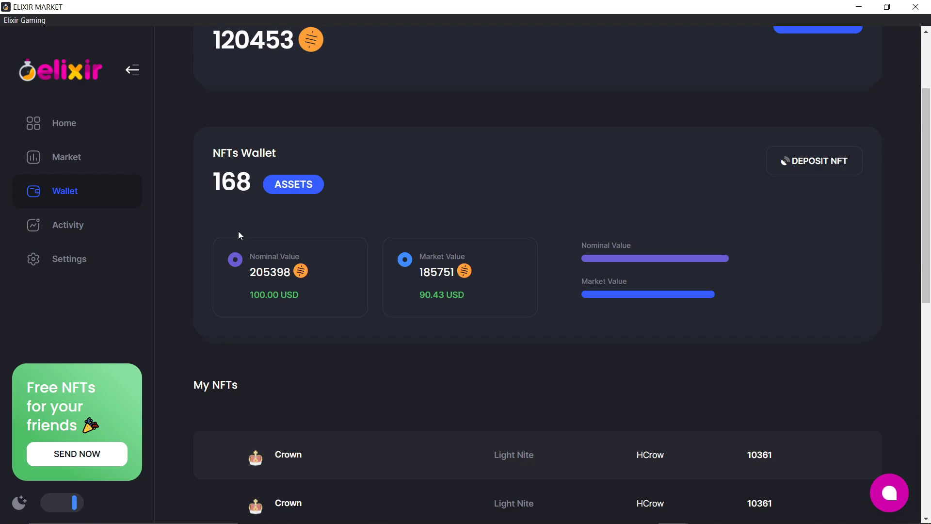
pyautogui.scroll(3)
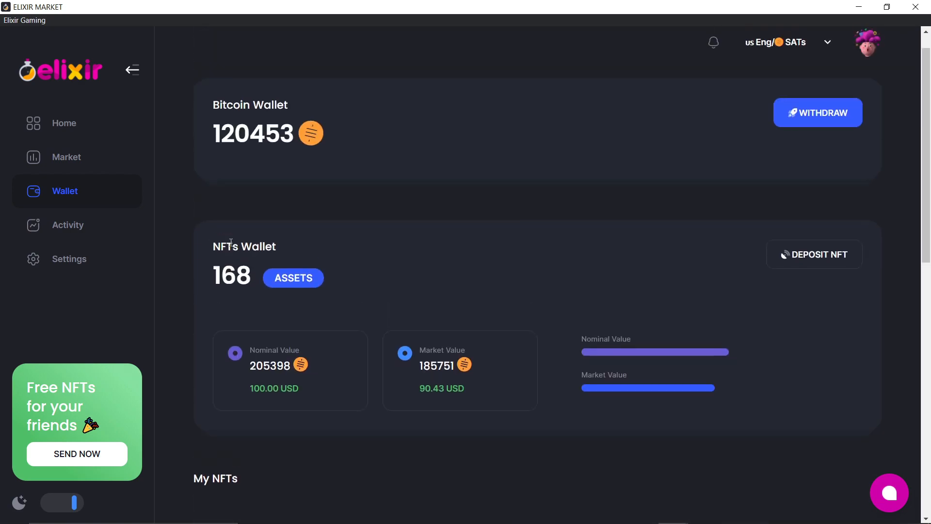
pyautogui.scroll(-3)
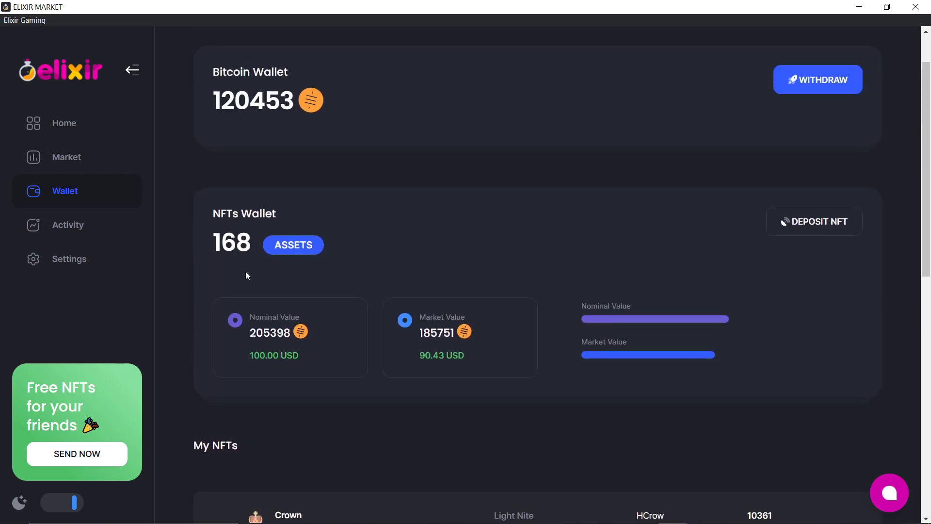
pyautogui.scroll(-3)
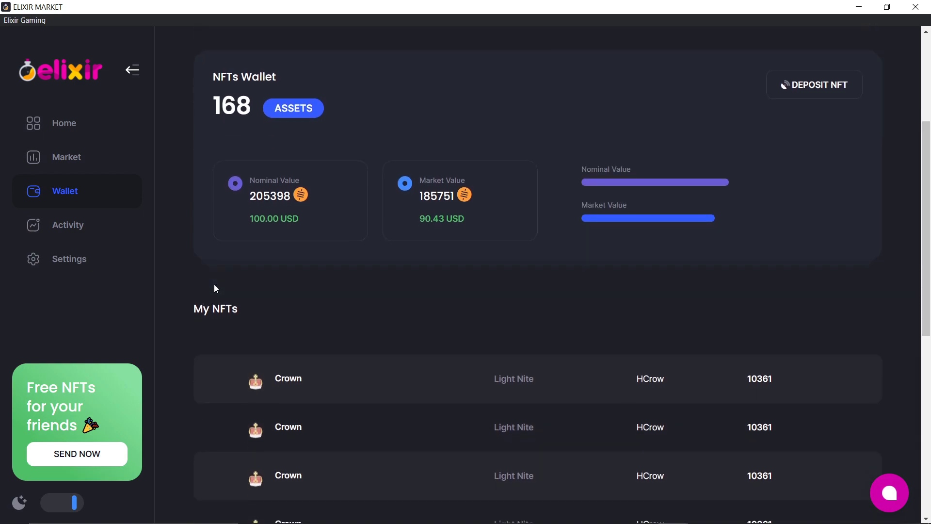
pyautogui.scroll(-3)
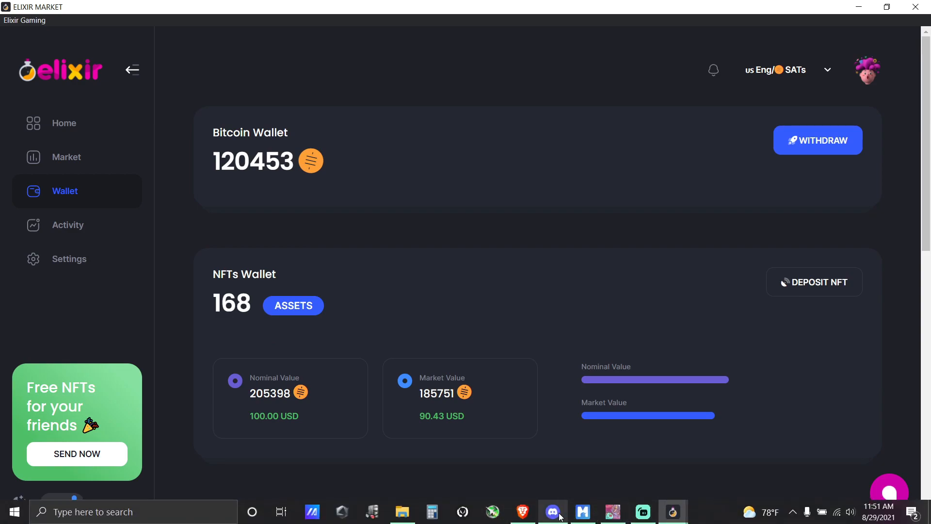
pyautogui.click(553, 512)
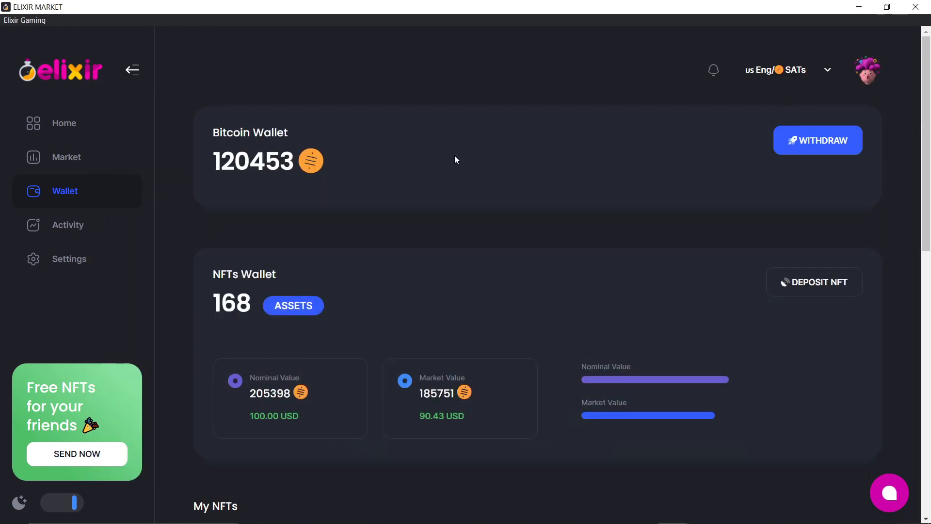
pyautogui.moveTo(74, 124)
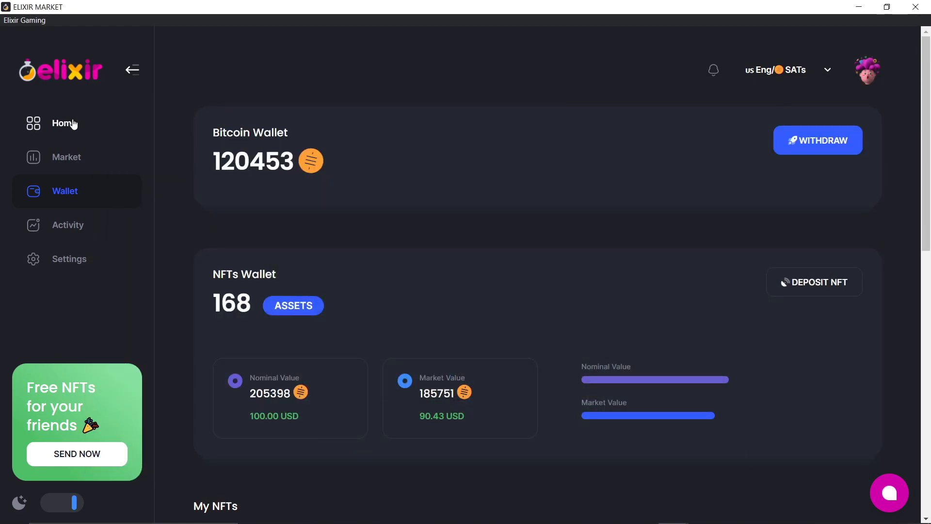
pyautogui.moveTo(78, 123)
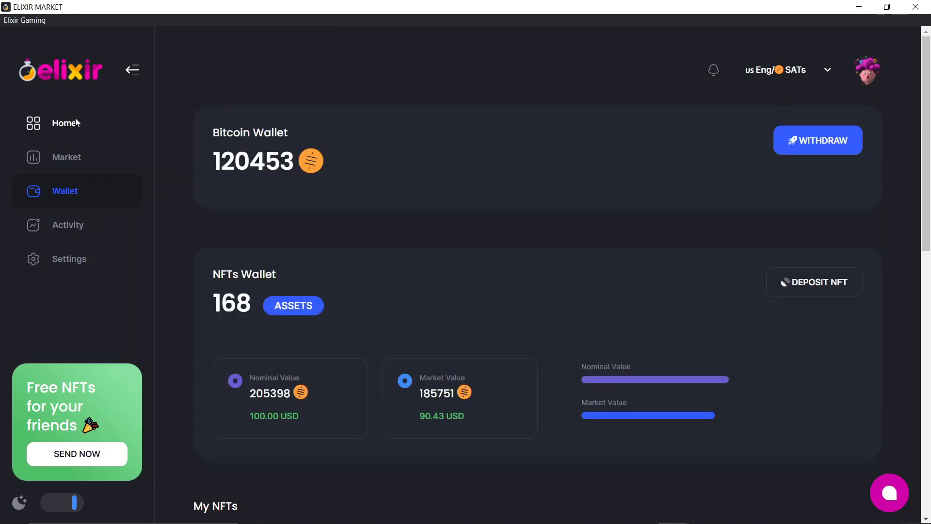
# - Go back to the launcher Home page with the Light Nite update banner and Quick Launch games
pyautogui.click(64, 123)
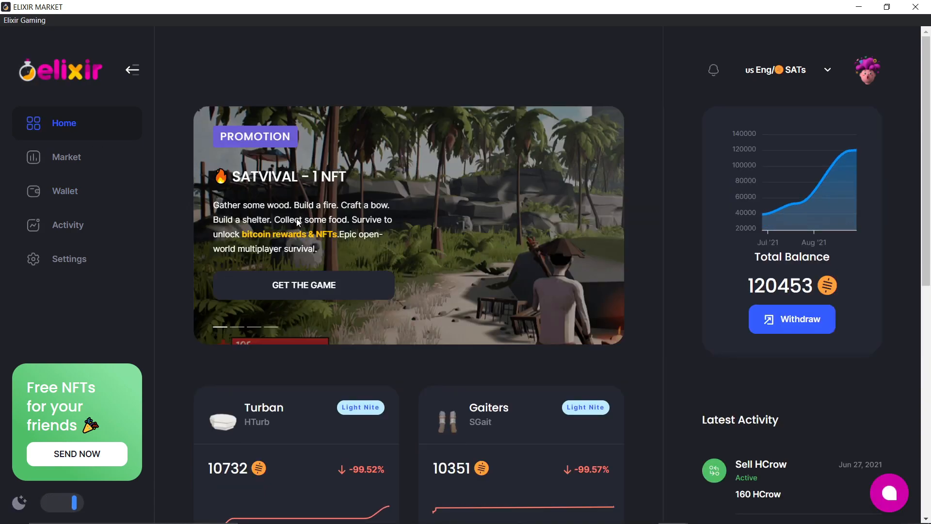
pyautogui.scroll(-3)
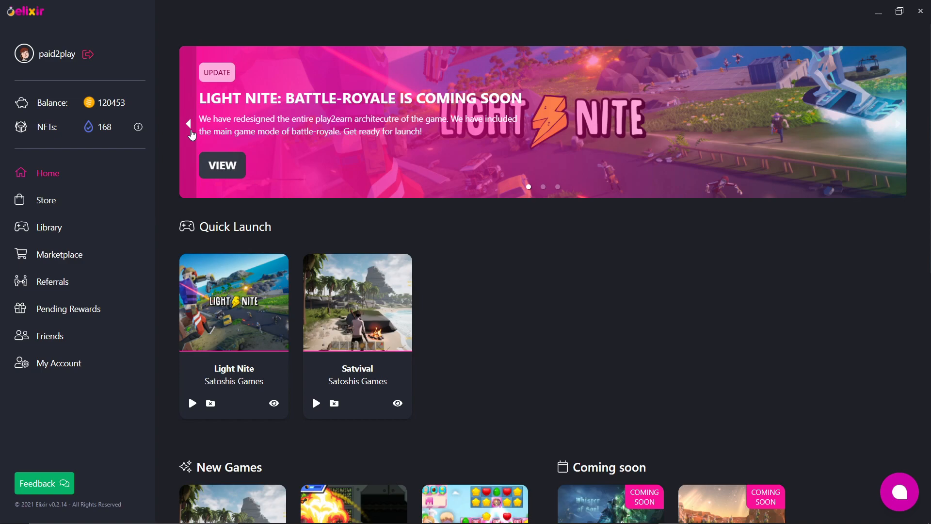
pyautogui.moveTo(208, 157)
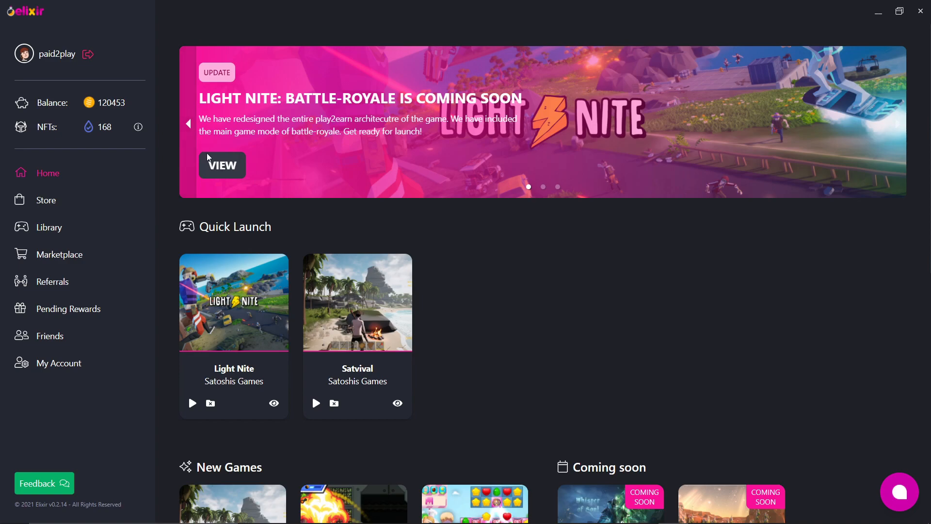
# - Go to the Elixir Store listing of ten games with prices and discounts
pyautogui.scroll(-3)
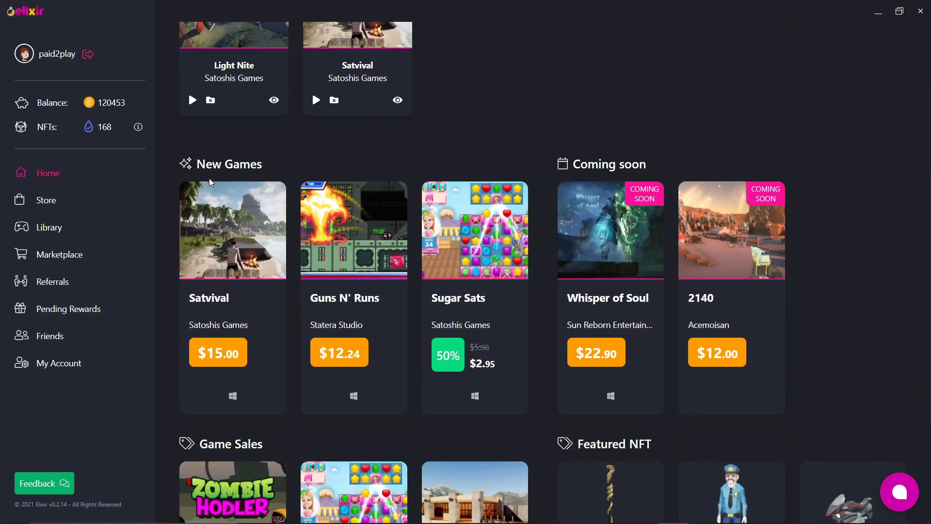
pyautogui.scroll(-3)
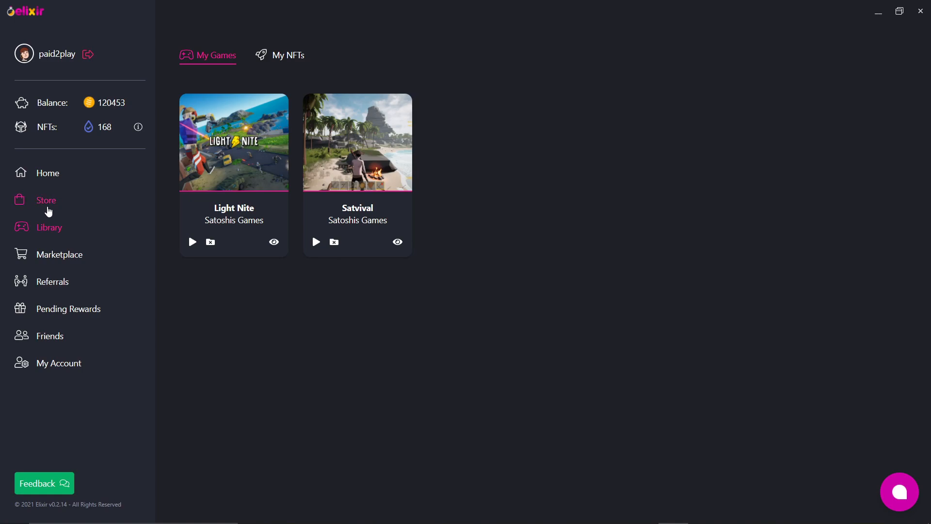
pyautogui.click(46, 200)
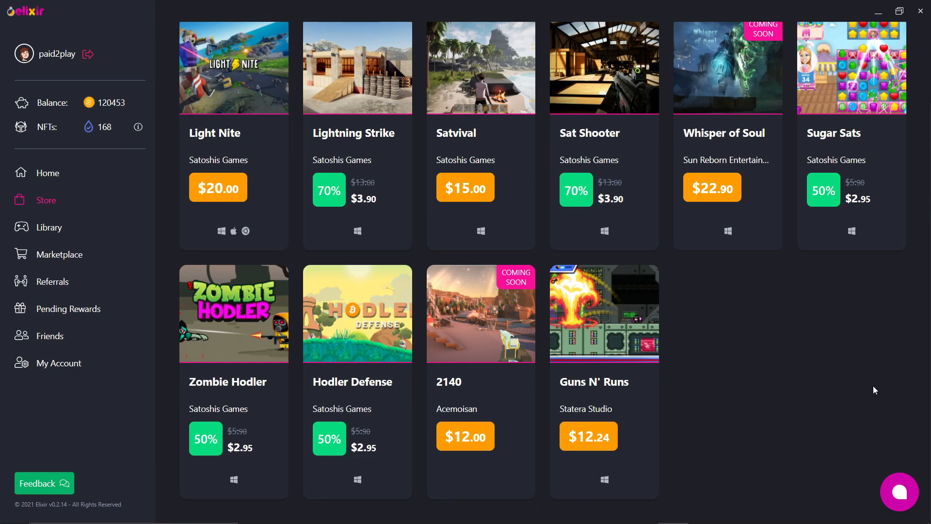
pyautogui.moveTo(24, 227)
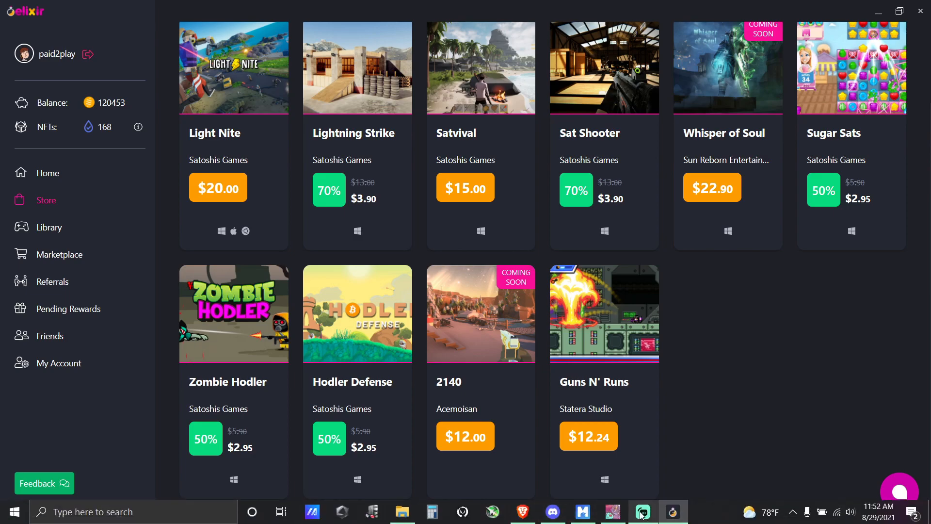
pyautogui.click(642, 512)
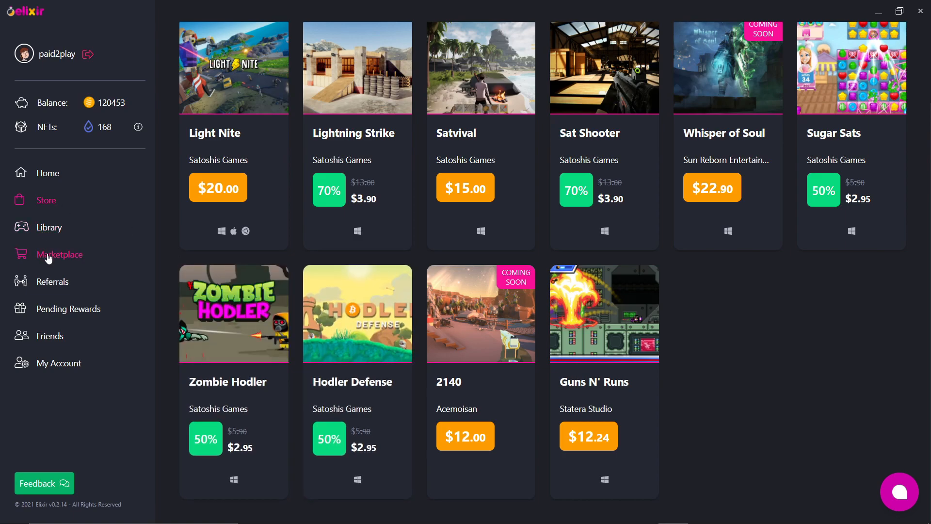
pyautogui.moveTo(357, 355)
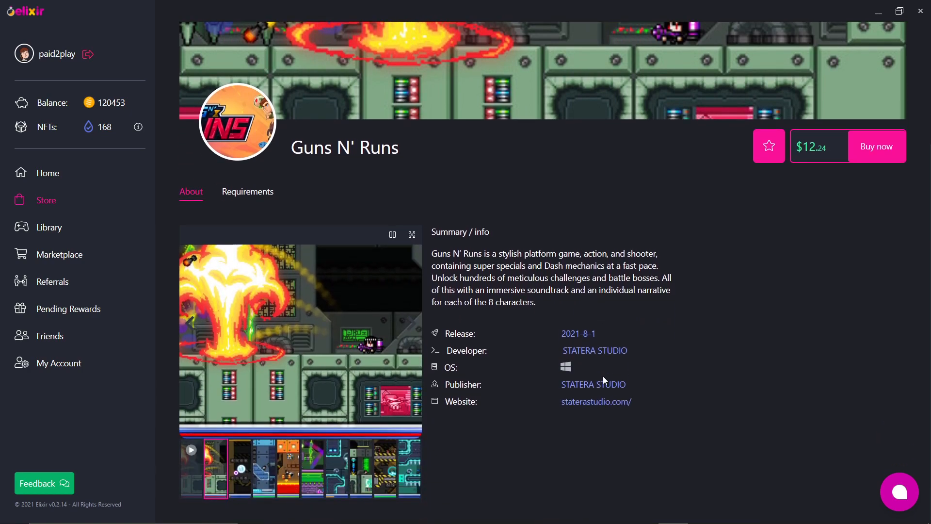
pyautogui.click(241, 468)
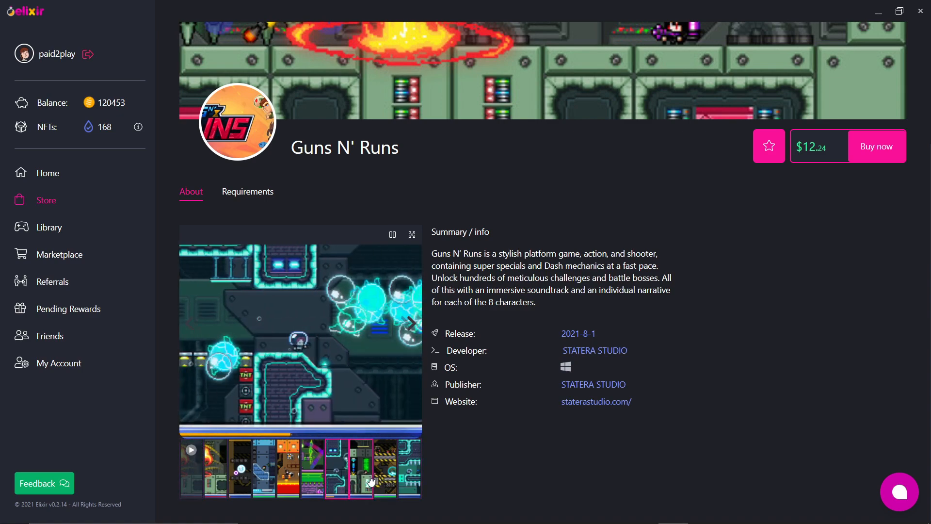
pyautogui.click(388, 472)
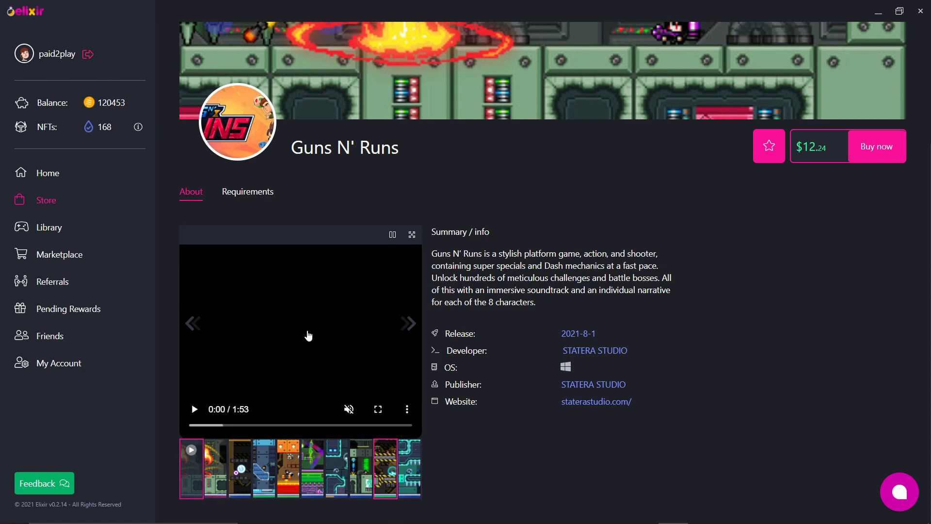
pyautogui.click(47, 200)
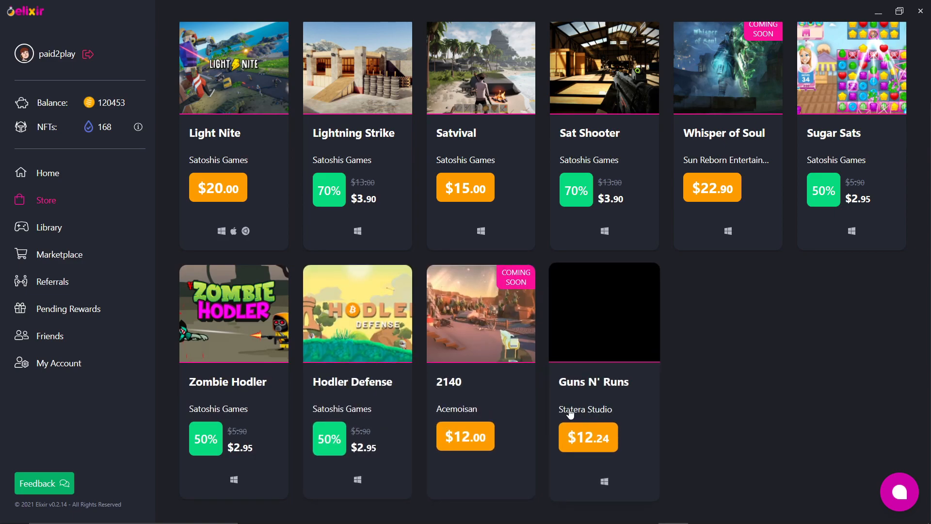
pyautogui.moveTo(594, 353)
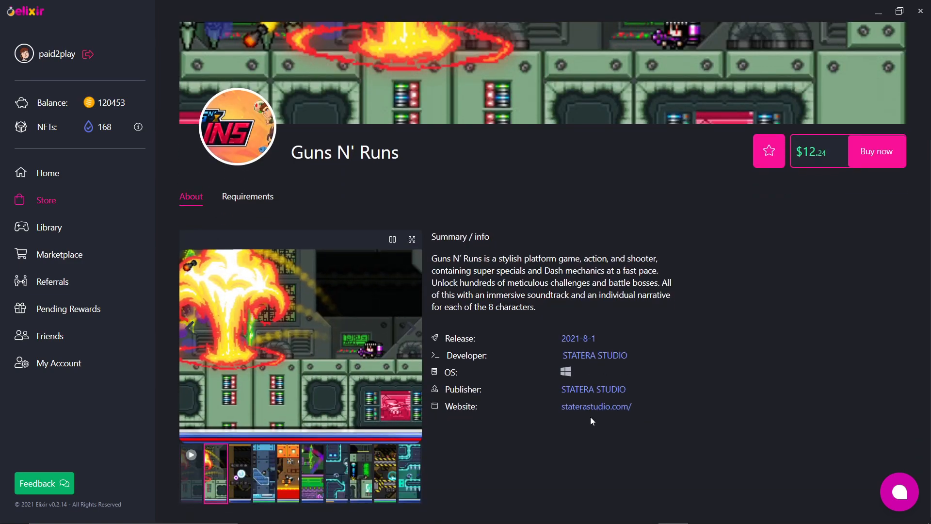
pyautogui.moveTo(560, 353)
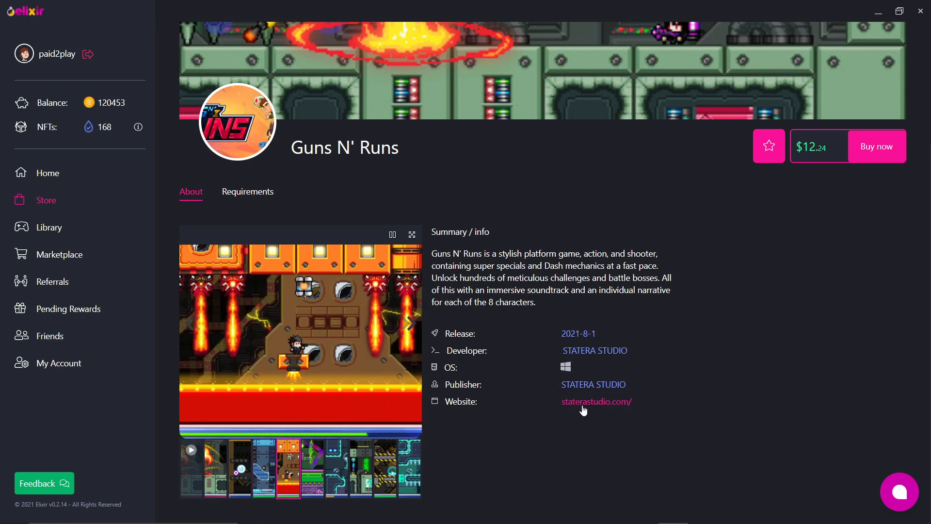
pyautogui.click(596, 401)
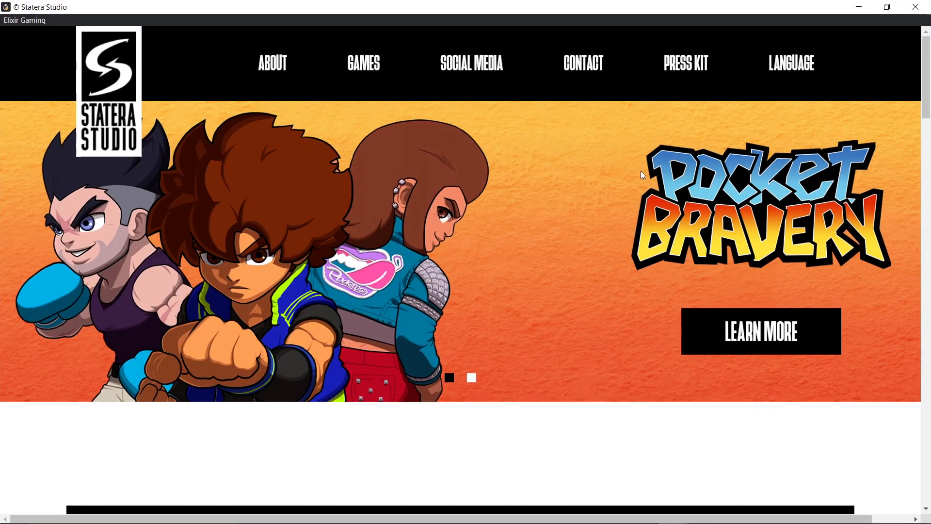
pyautogui.moveTo(597, 218)
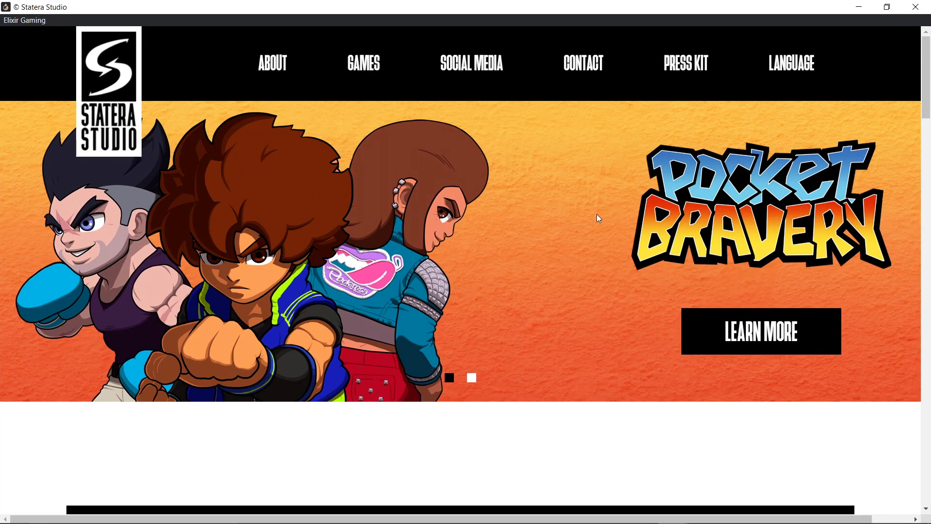
# - Browse the Statera Studio site's About Us and Games menu
pyautogui.scroll(-3)
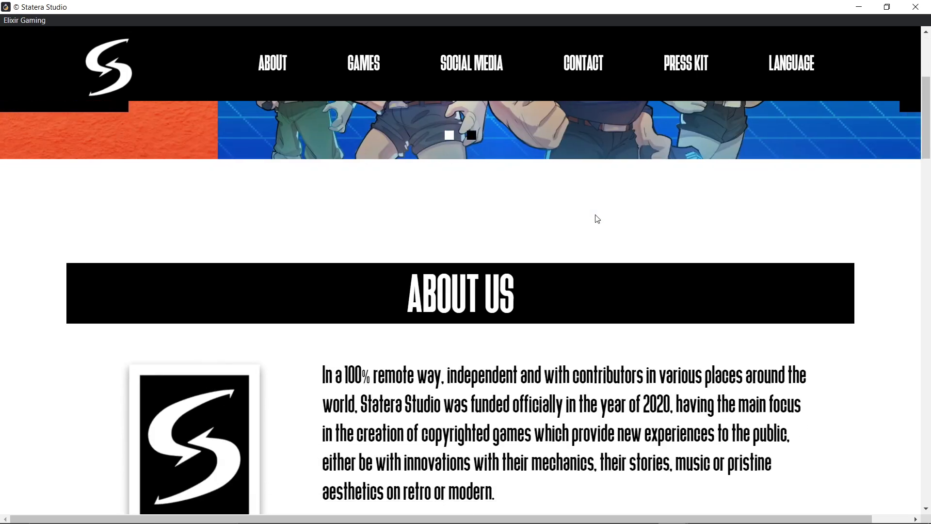
pyautogui.scroll(3)
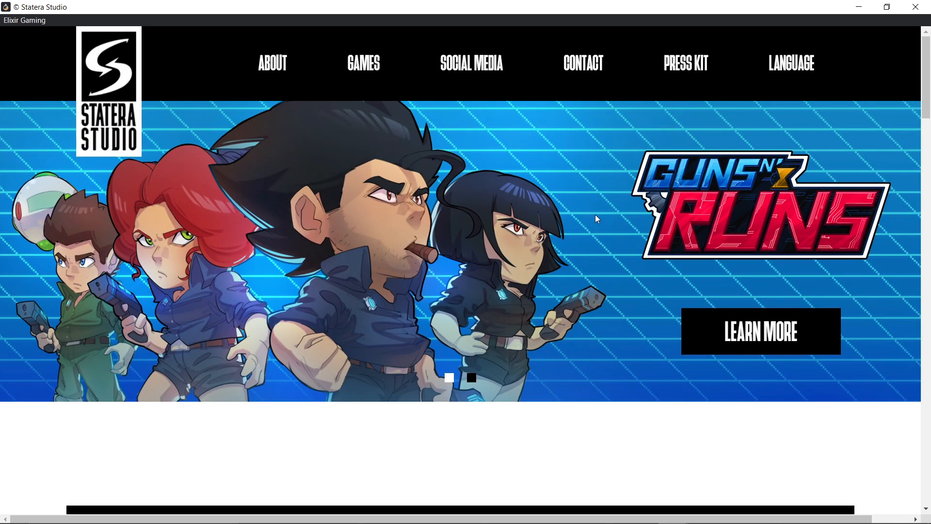
pyautogui.click(357, 63)
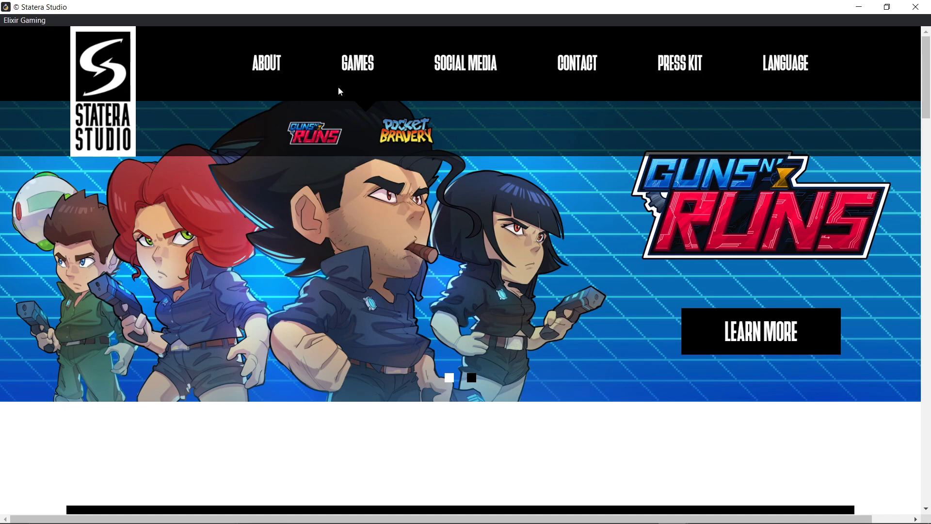
pyautogui.click(406, 132)
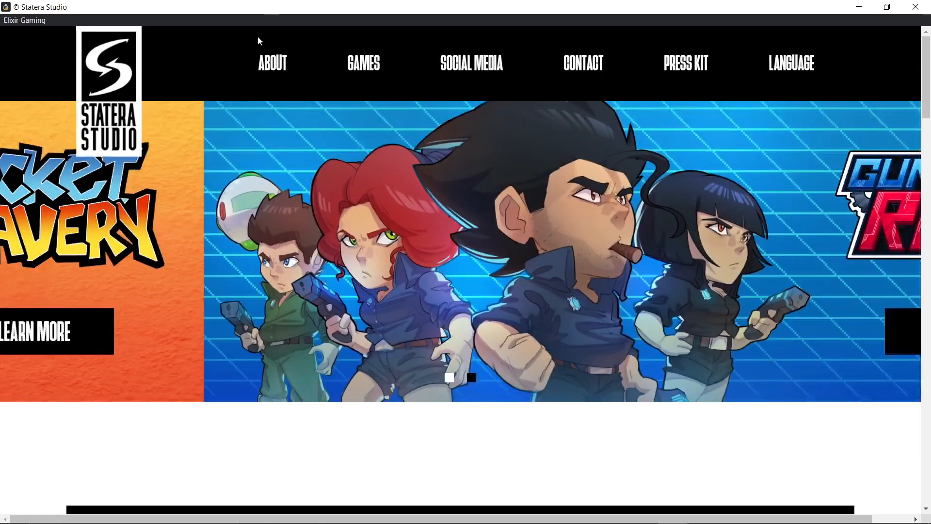
pyautogui.scroll(-3)
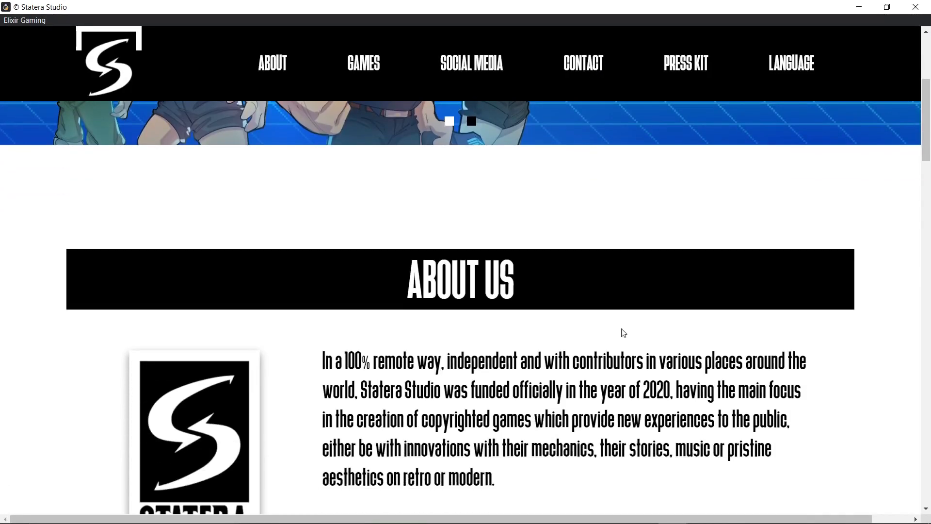
# - Scroll through Our Games down to the Our Social Media section
pyautogui.click(363, 63)
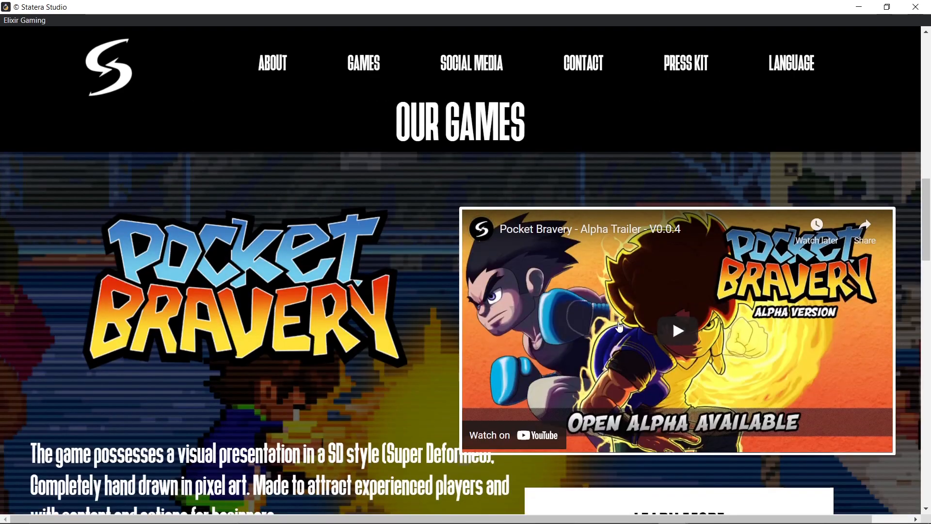
pyautogui.scroll(-3)
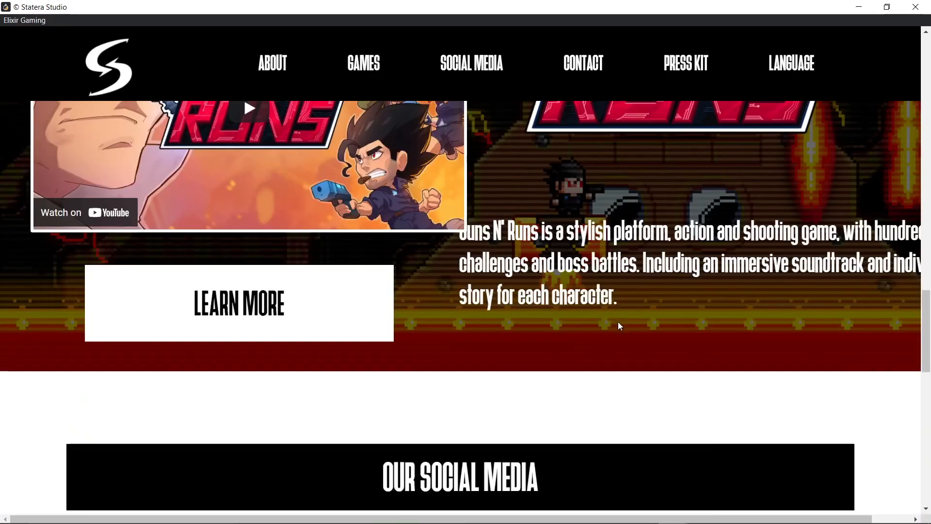
pyautogui.scroll(-3)
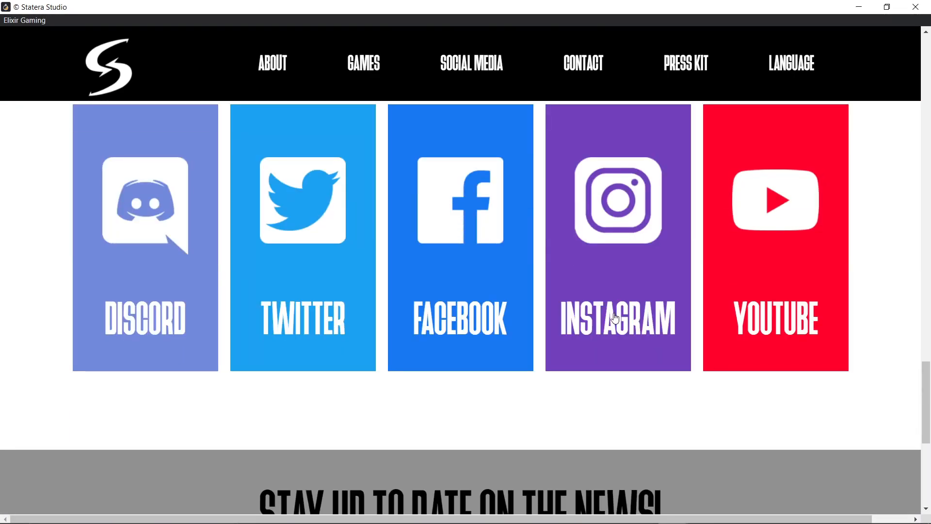
pyautogui.scroll(-3)
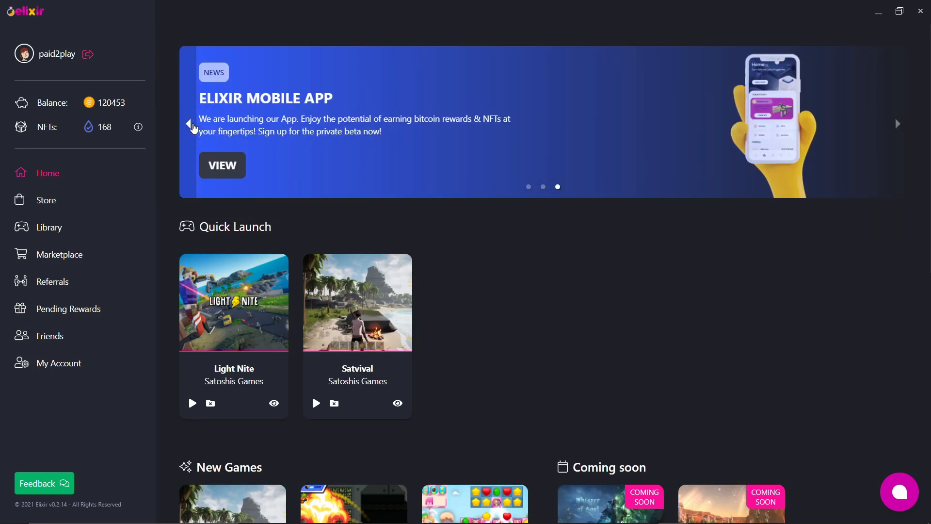
pyautogui.moveTo(227, 169)
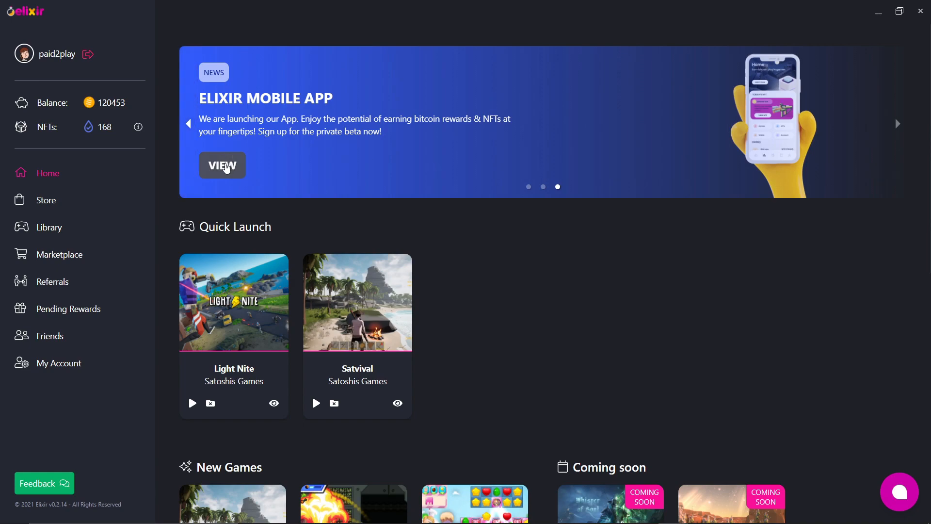
# - View the Elixir Mobile App page from the Home banner
pyautogui.click(222, 165)
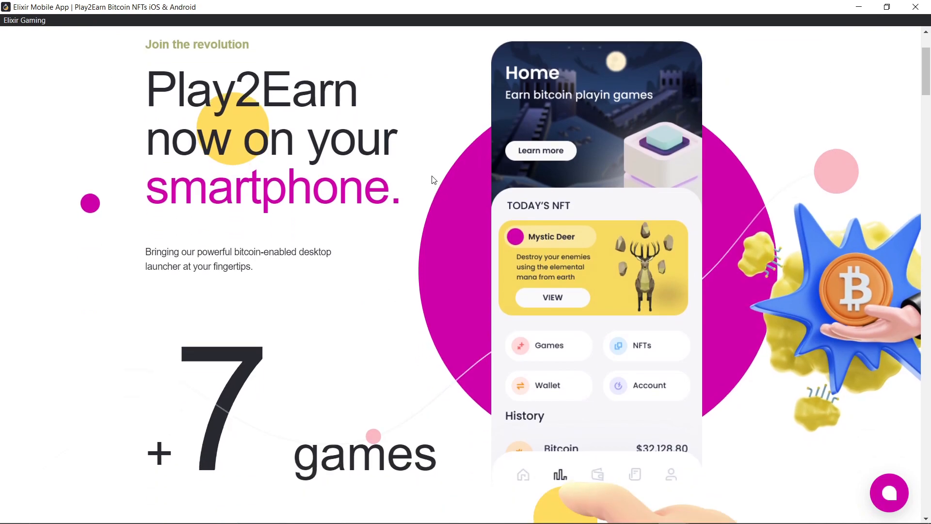
pyautogui.scroll(-3)
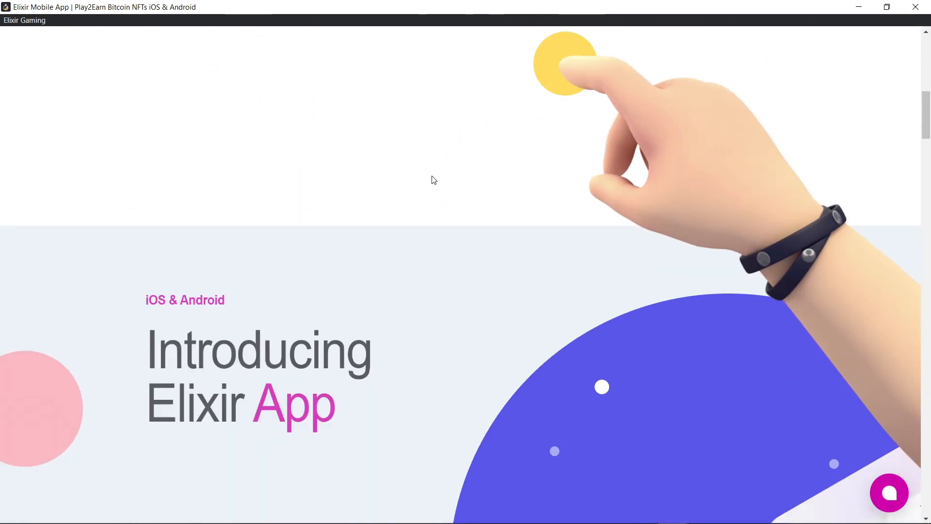
pyautogui.scroll(-3)
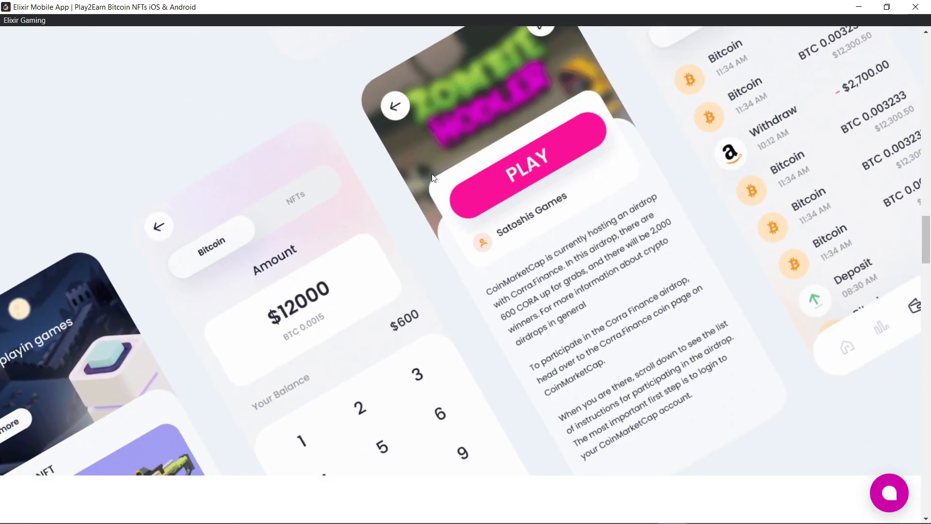
pyautogui.scroll(-3)
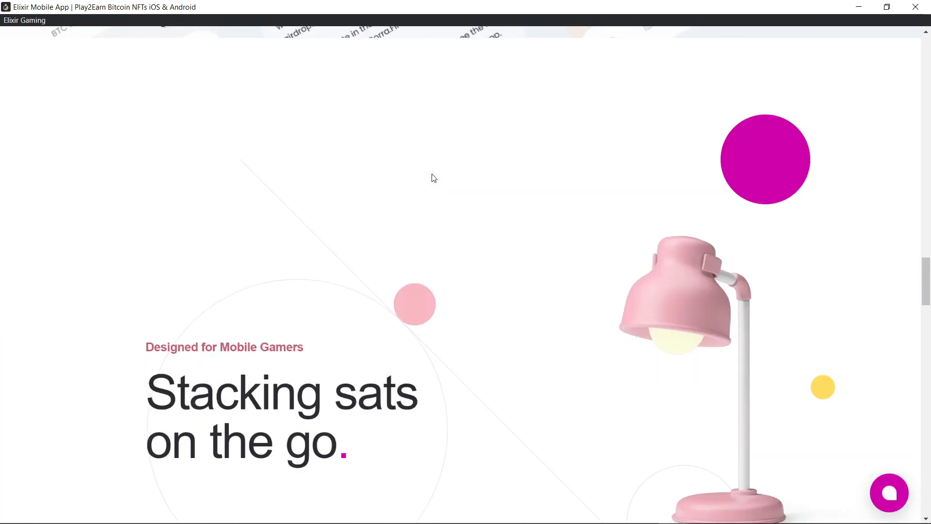
pyautogui.scroll(-3)
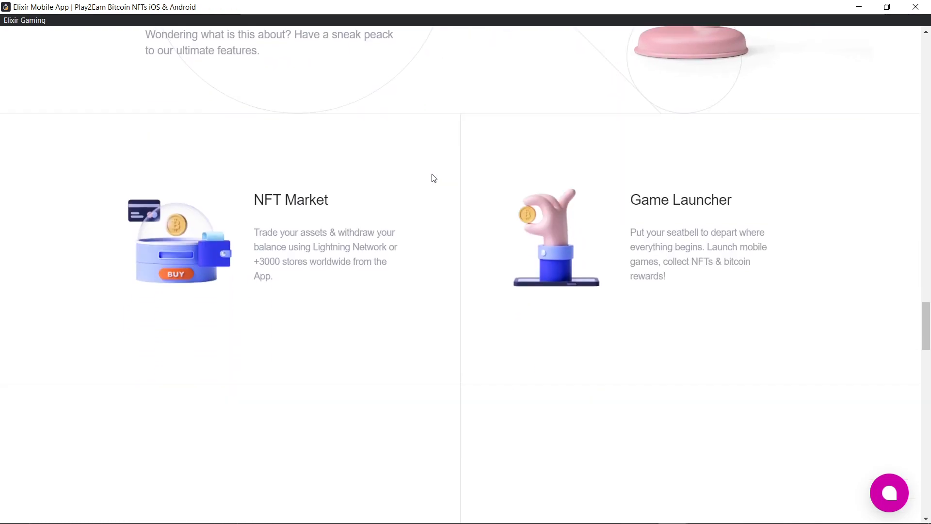
pyautogui.scroll(-3)
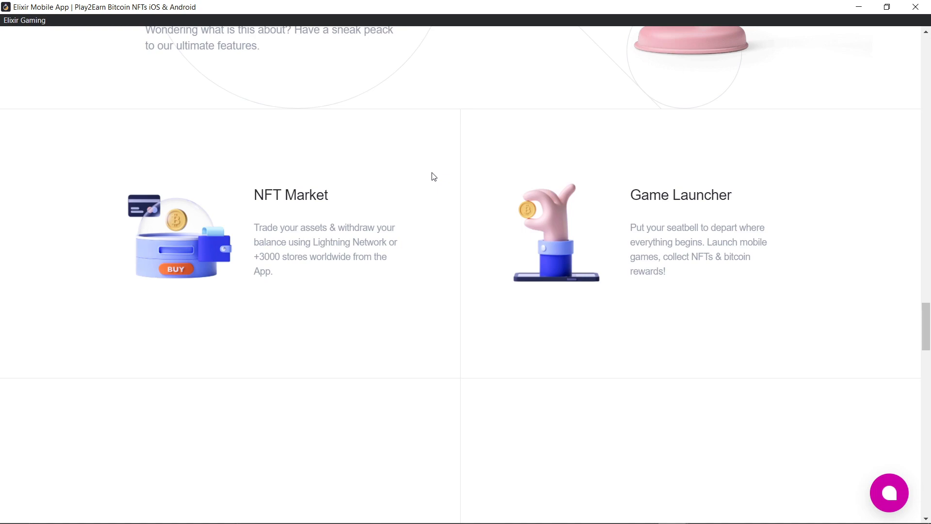
pyautogui.scroll(-3)
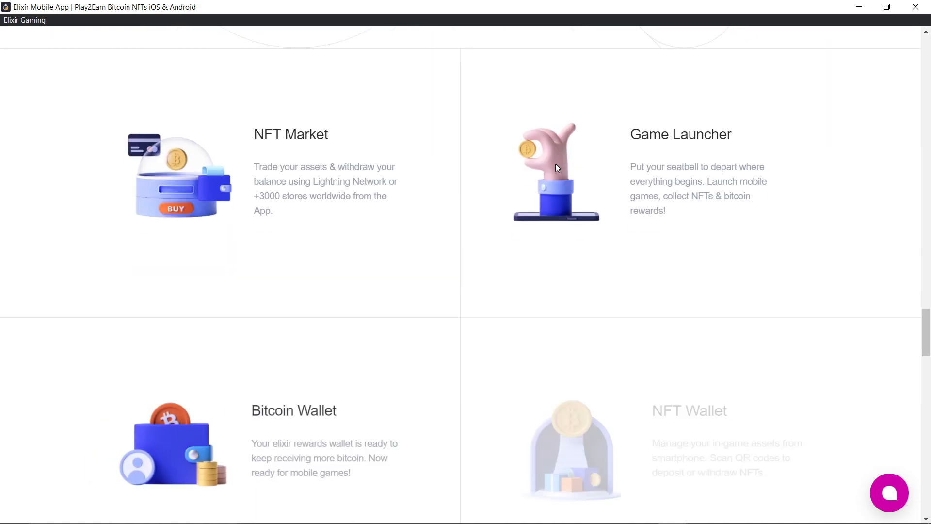
pyautogui.scroll(-3)
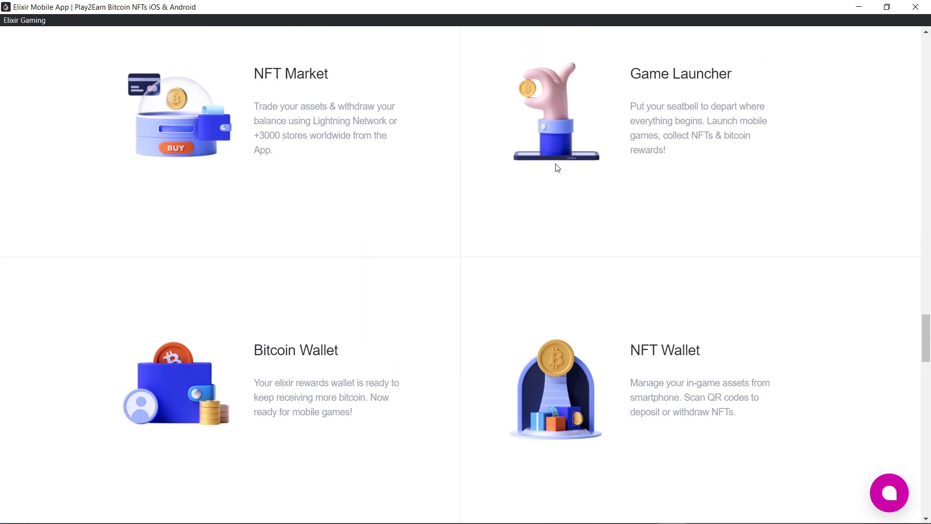
pyautogui.scroll(-3)
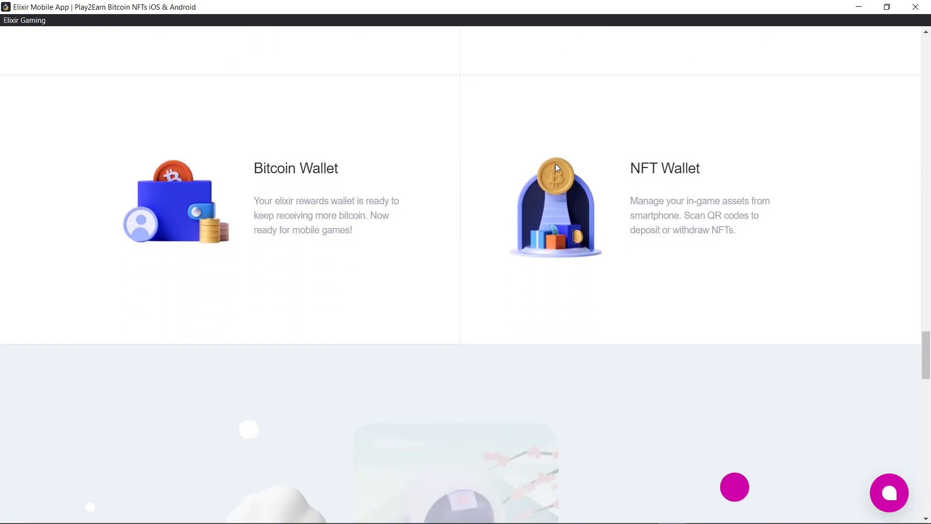
pyautogui.scroll(3)
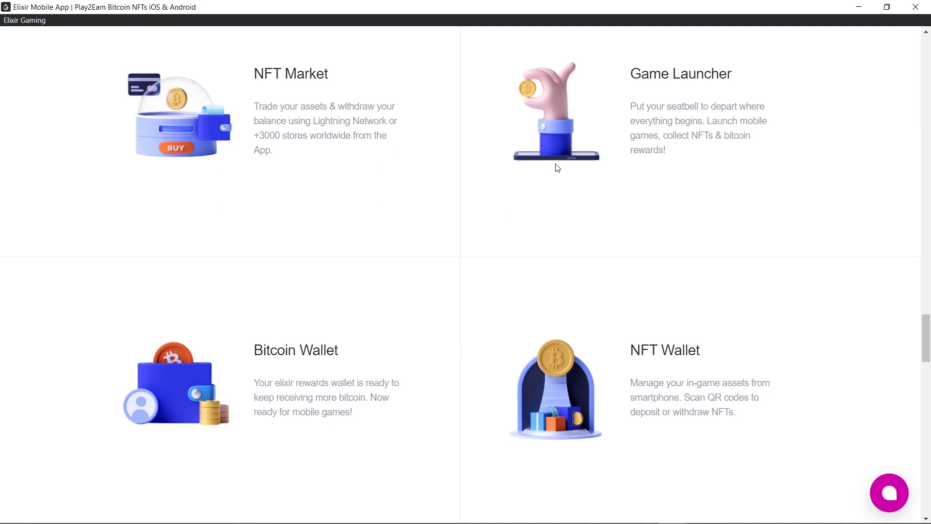
pyautogui.scroll(-3)
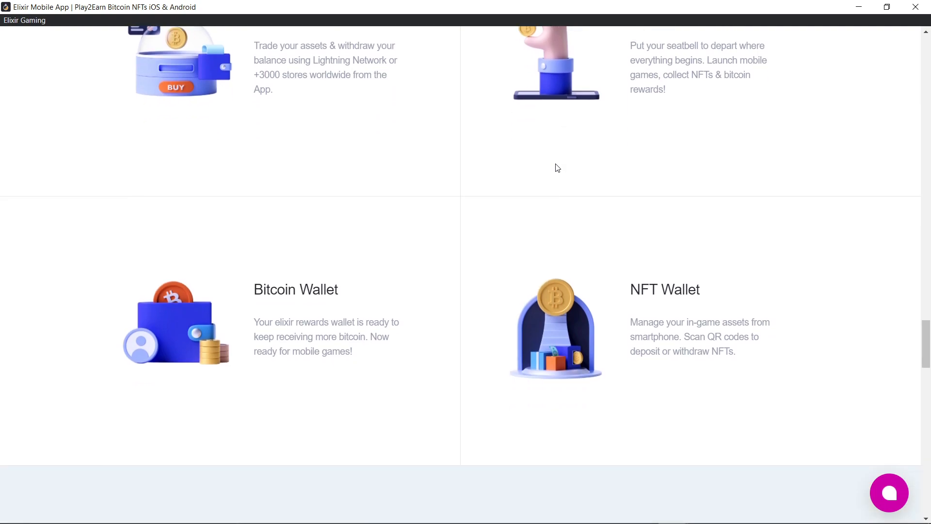
pyautogui.scroll(3)
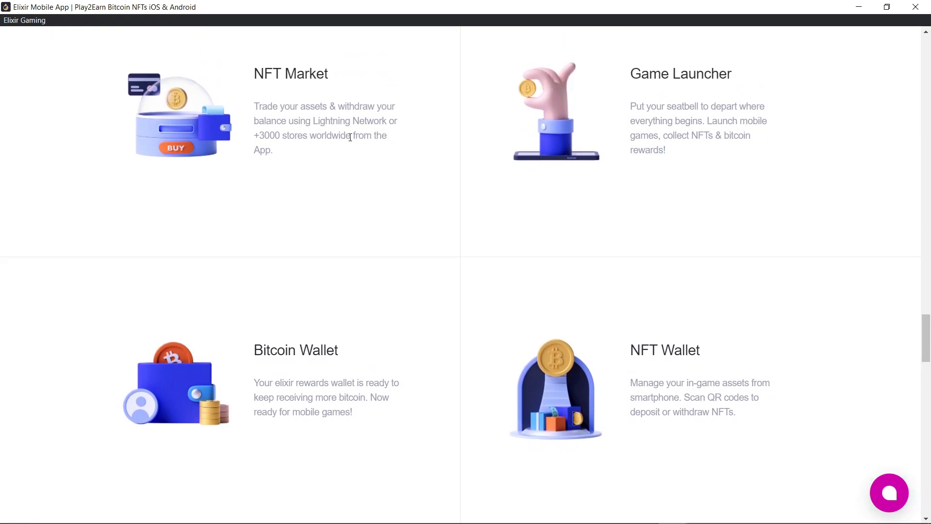
pyautogui.moveTo(332, 156)
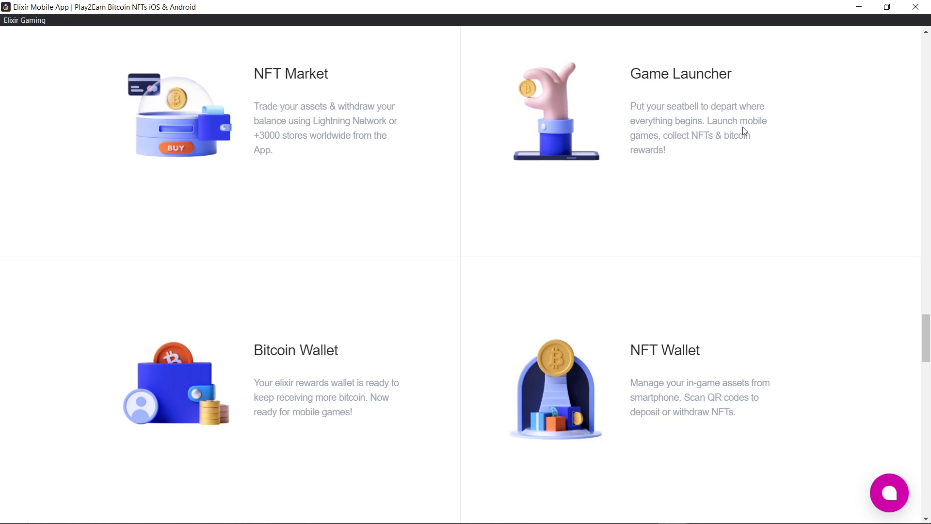
pyautogui.scroll(-3)
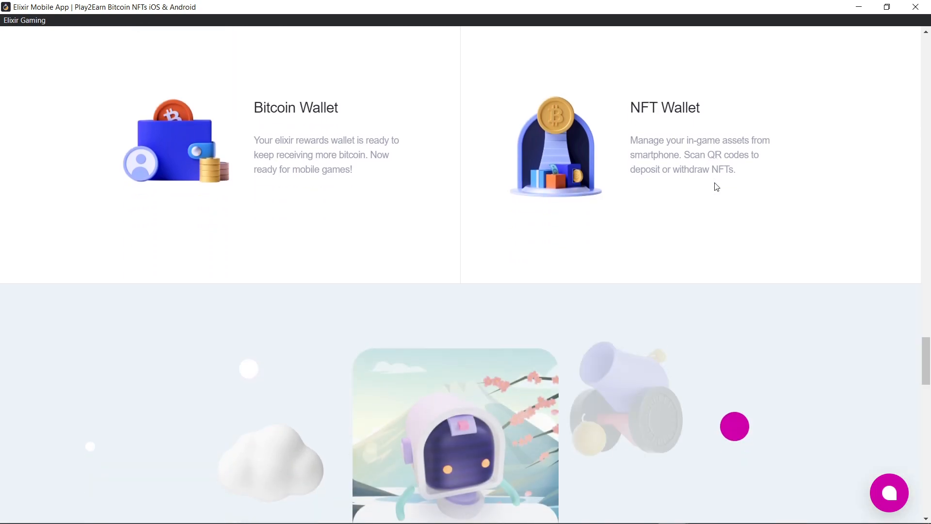
pyautogui.scroll(-3)
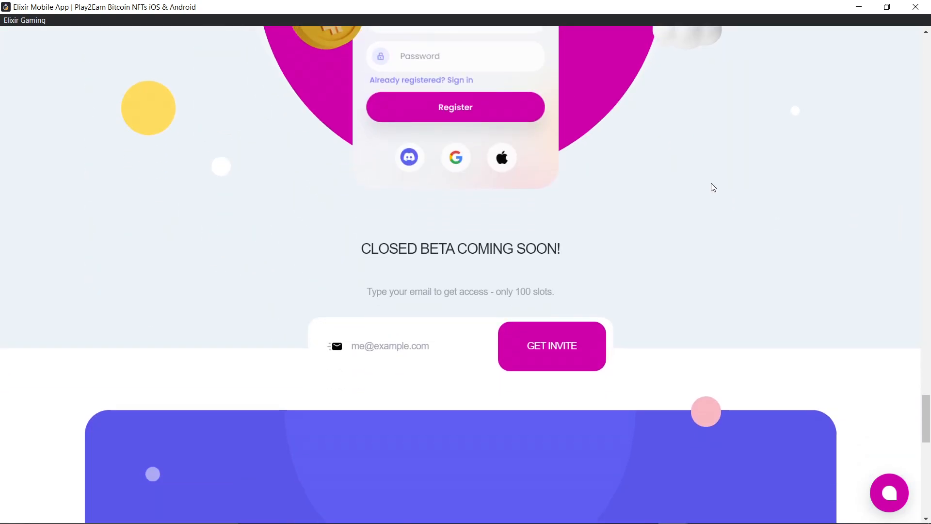
pyautogui.scroll(-3)
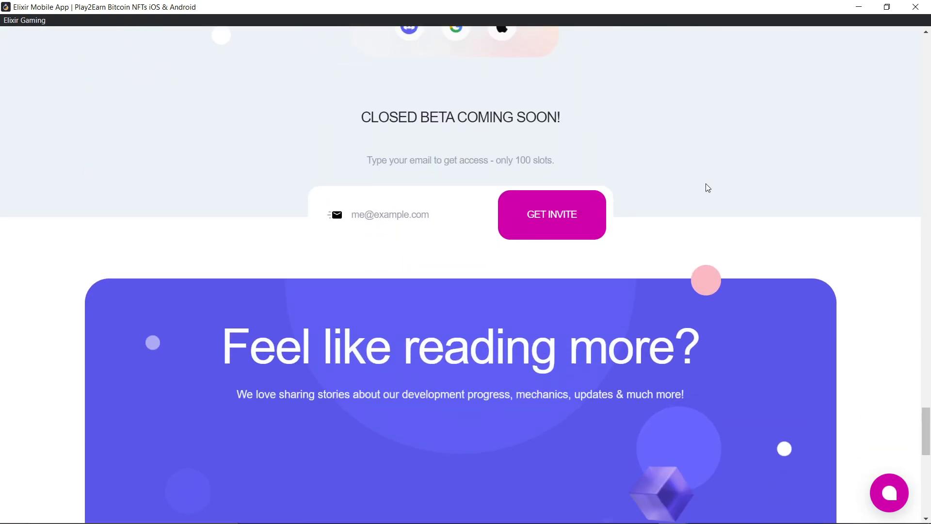
pyautogui.scroll(-3)
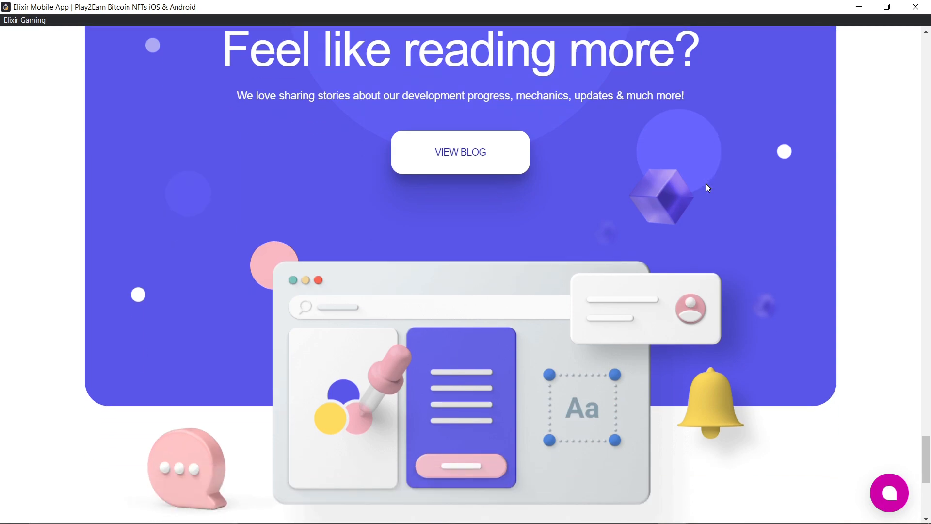
pyautogui.scroll(-3)
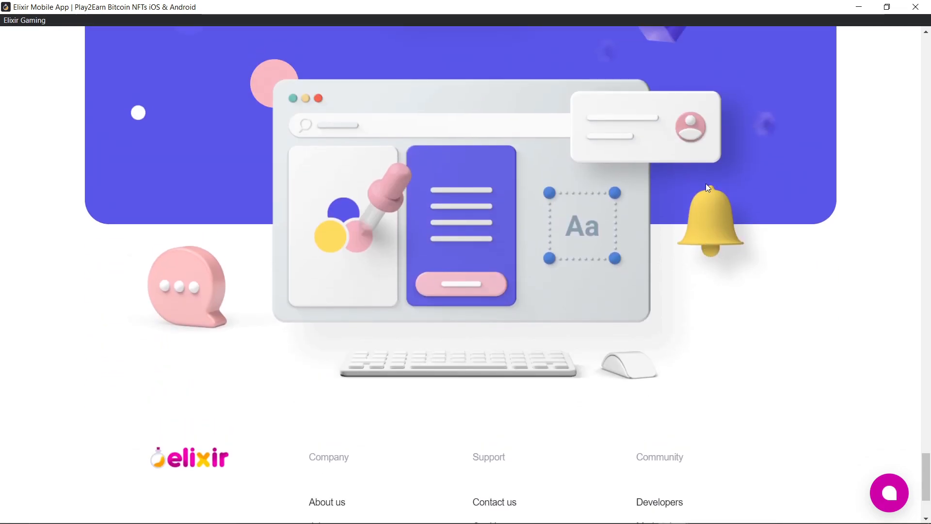
pyautogui.scroll(3)
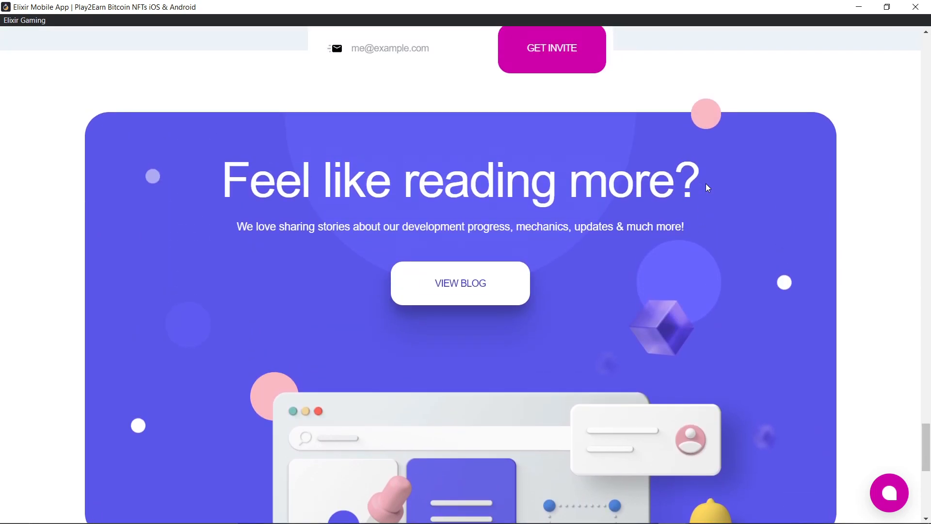
pyautogui.scroll(-3)
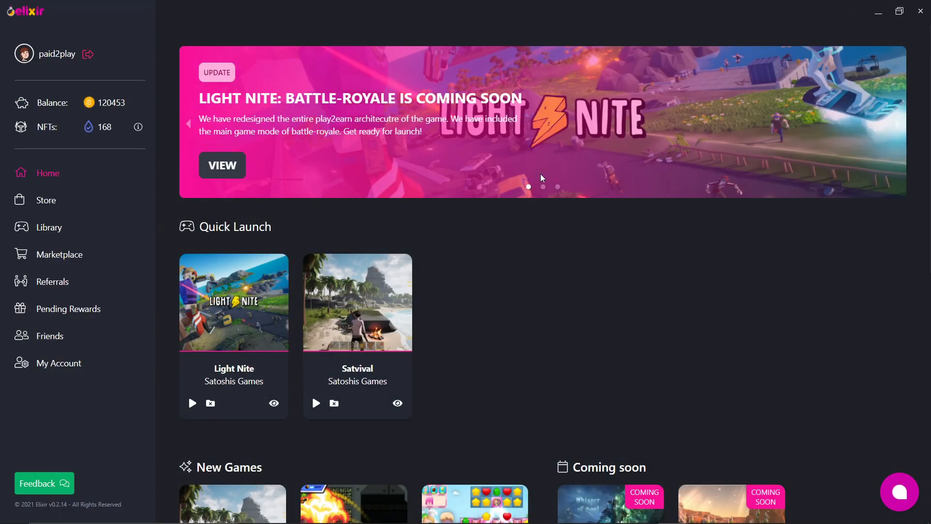
pyautogui.moveTo(198, 205)
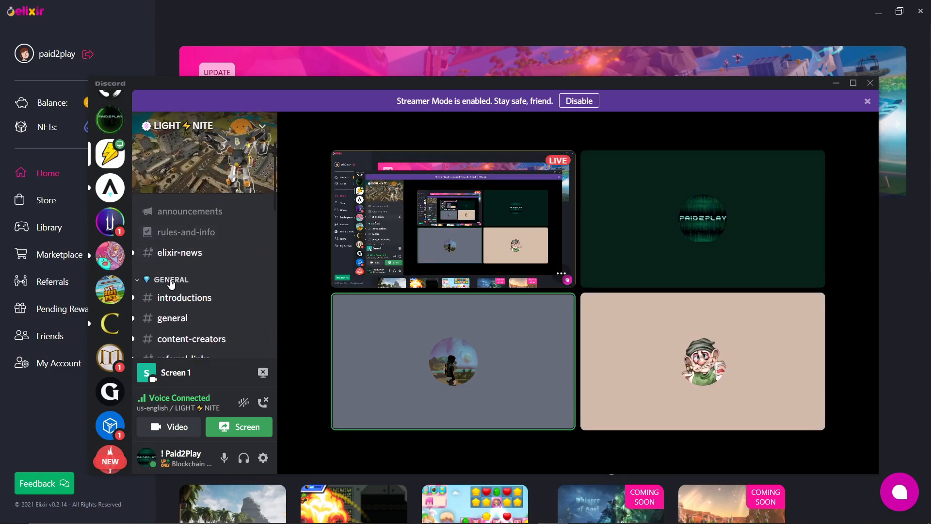
# - Show the #general channel chat in the LIGHT NITE Discord server
pyautogui.click(173, 317)
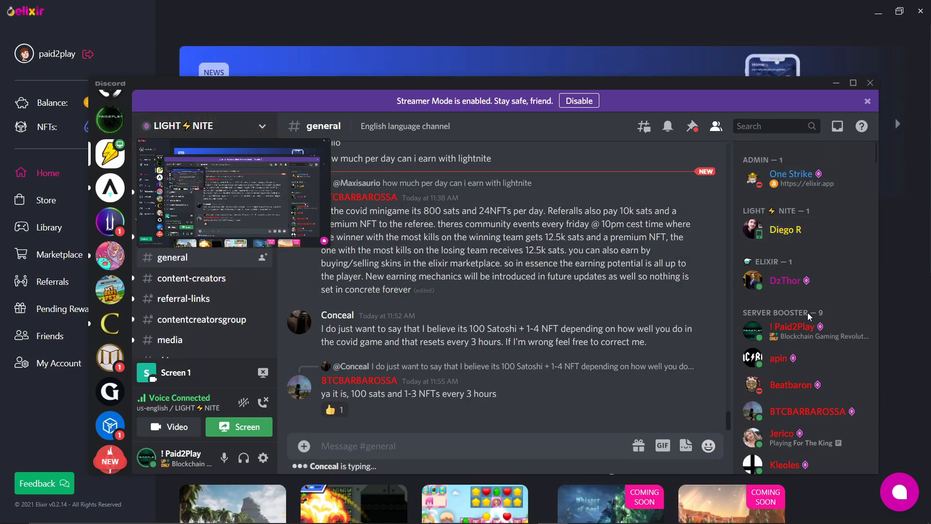
pyautogui.scroll(-3)
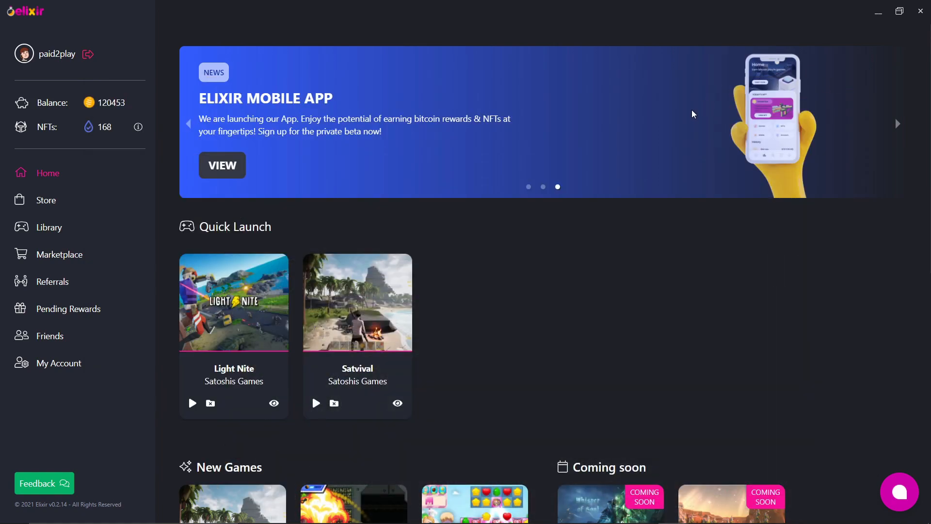
pyautogui.moveTo(669, 426)
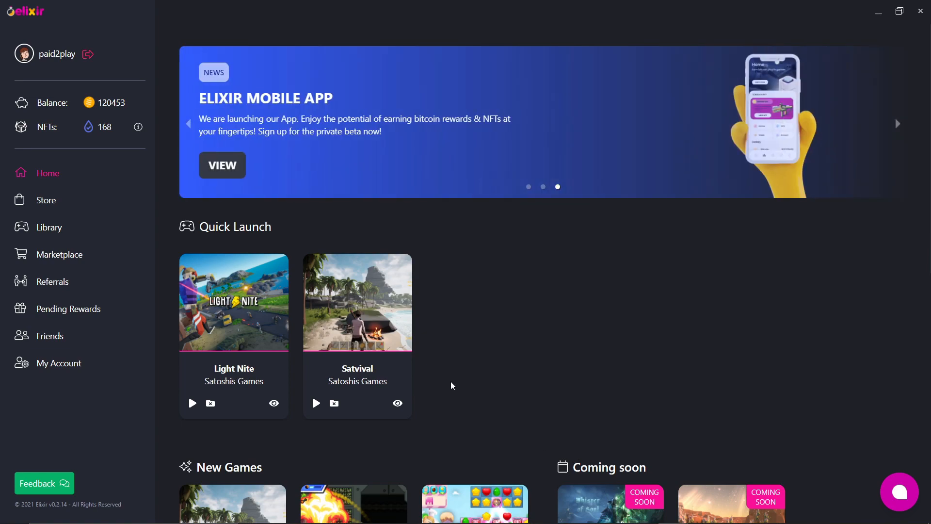
pyautogui.moveTo(447, 386)
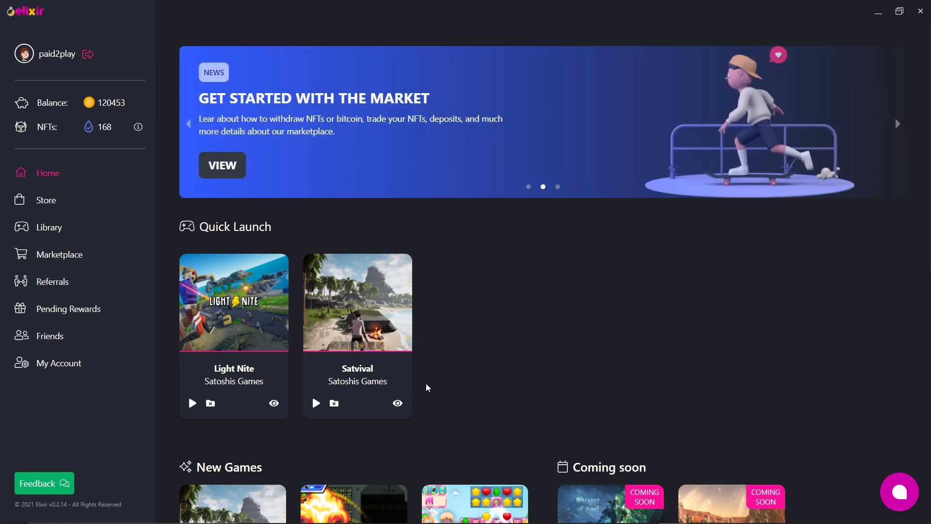
pyautogui.moveTo(456, 363)
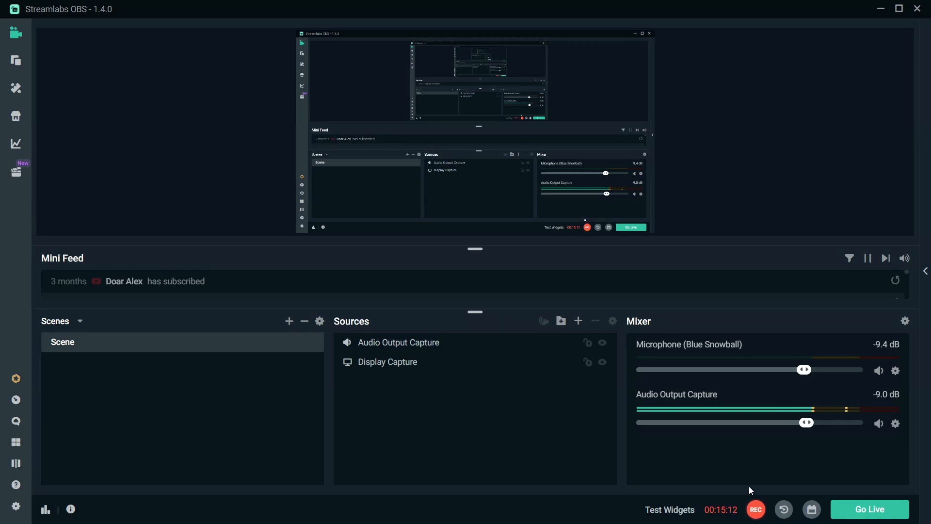
pyautogui.moveTo(880, 10)
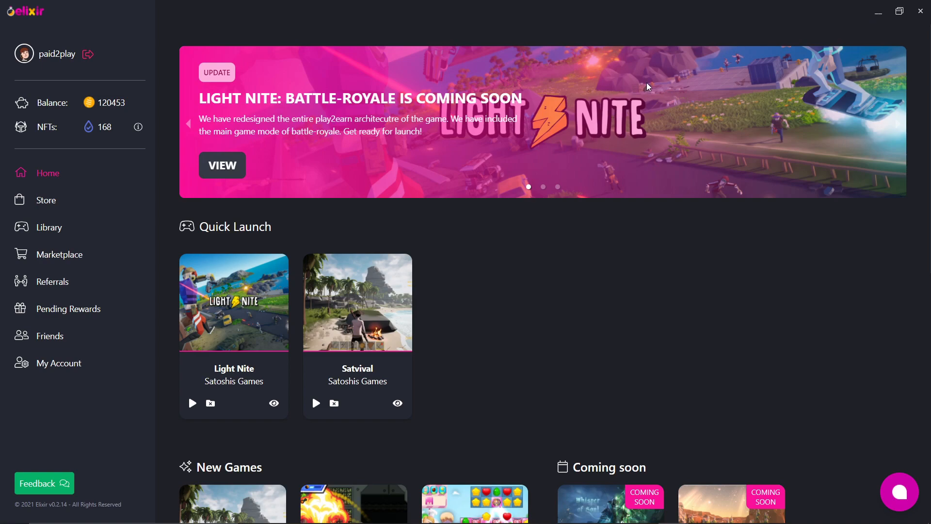
pyautogui.moveTo(609, 95)
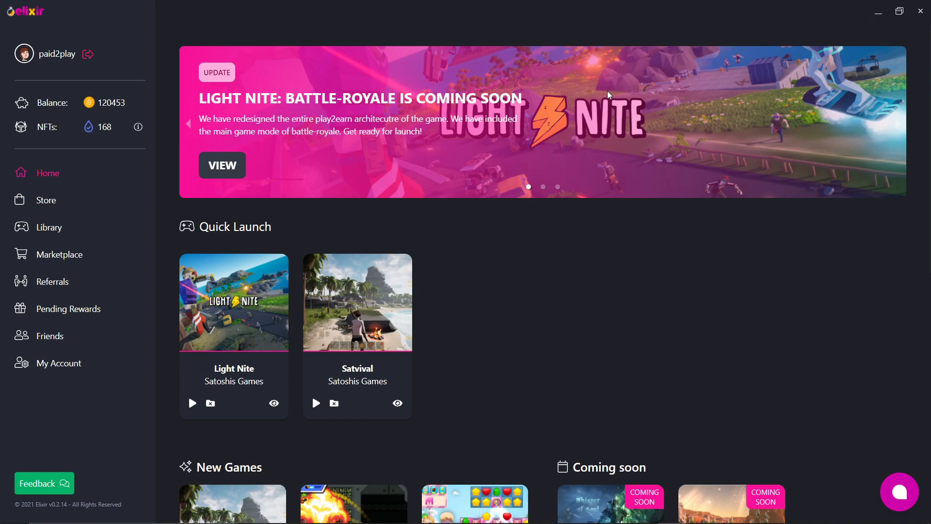
pyautogui.moveTo(458, 138)
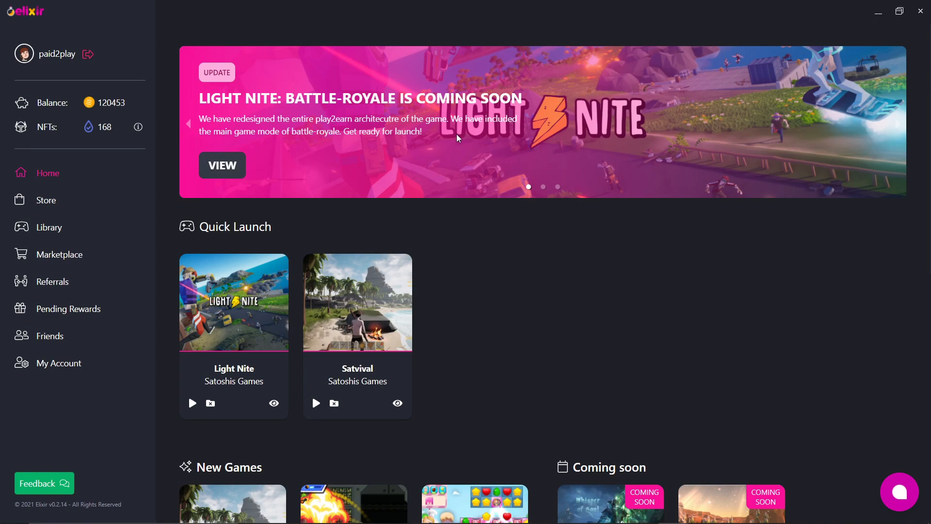